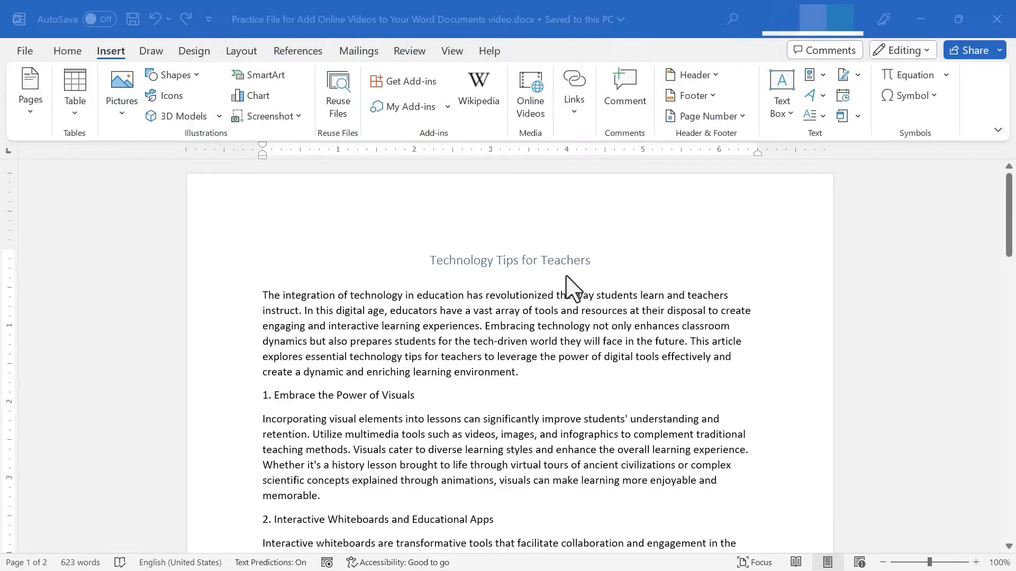
- Scroll down the article to the end of the Interactive Whiteboards paragraph
scroll("down", 3)
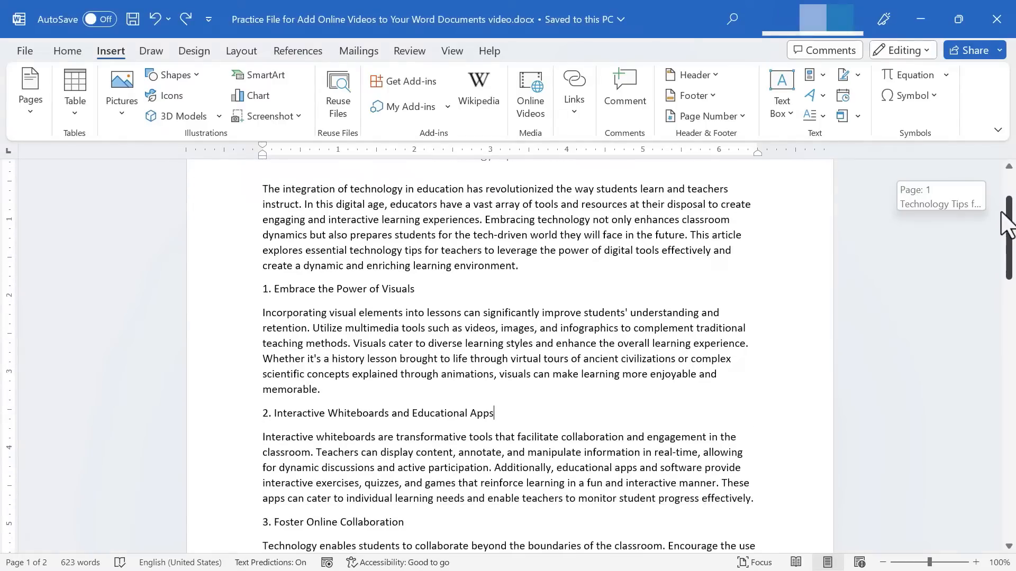
scroll("down", 3)
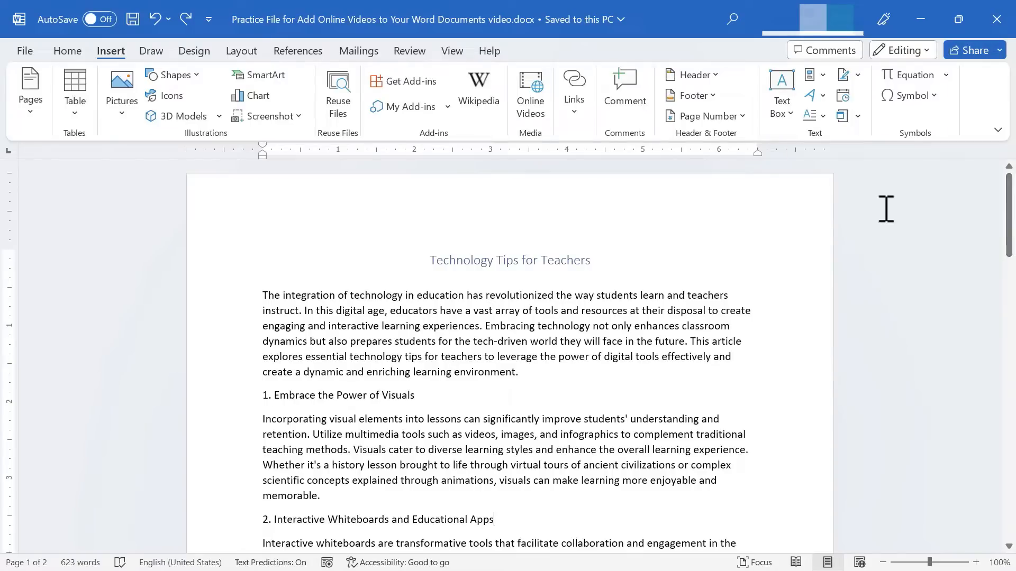
mouse_move(486, 167)
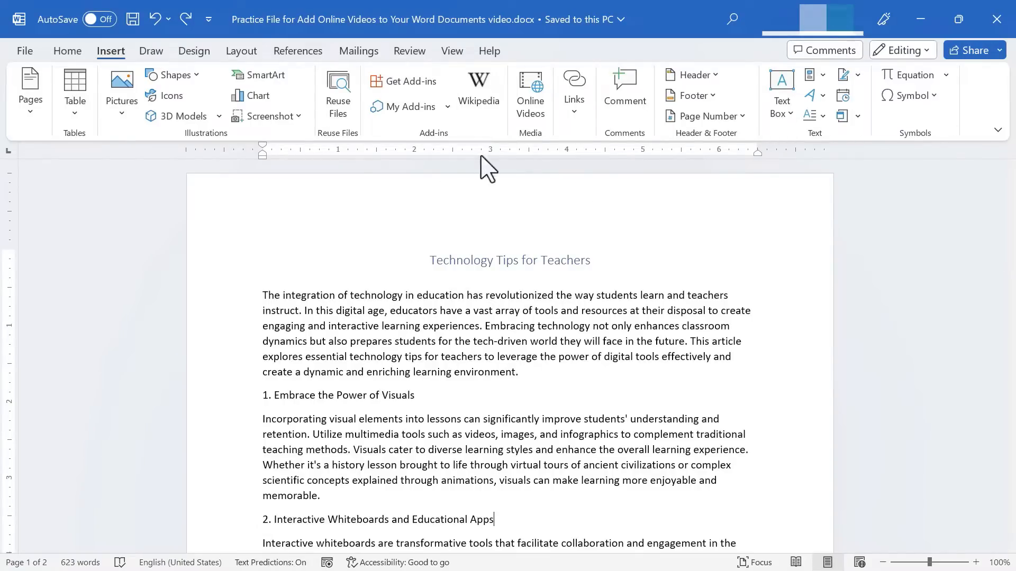
scroll("down", 3)
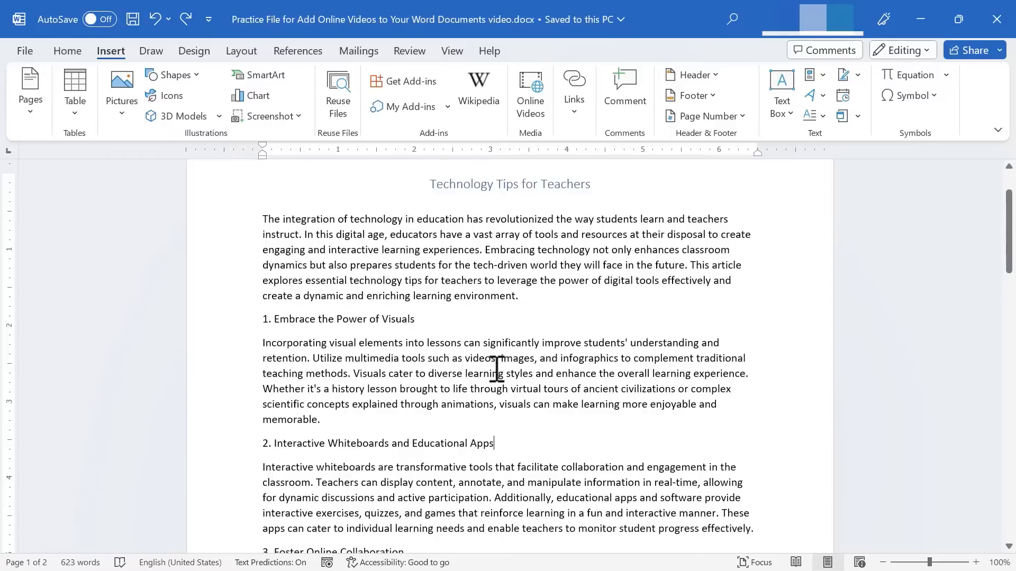
scroll("down", 3)
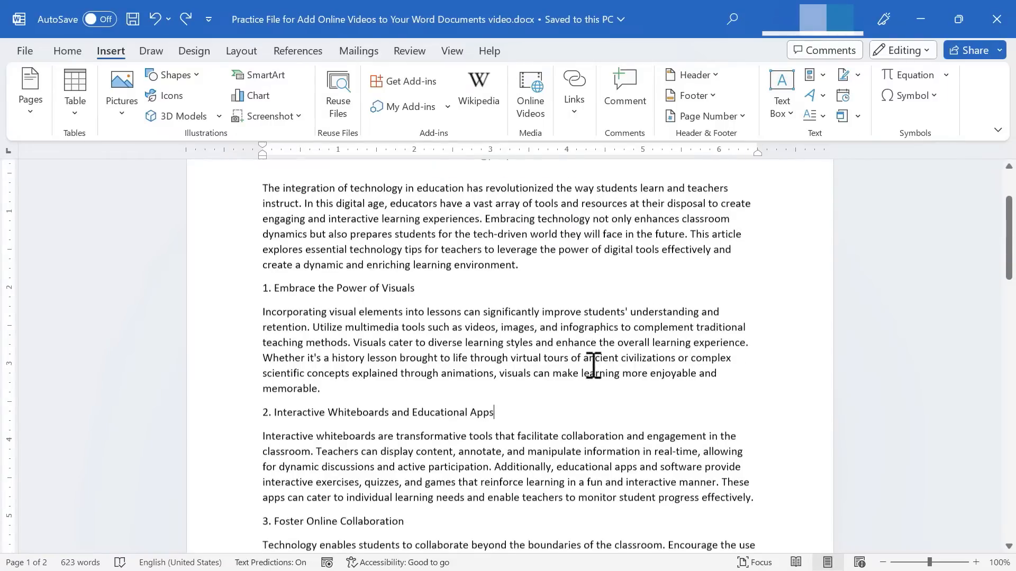
scroll("down", 3)
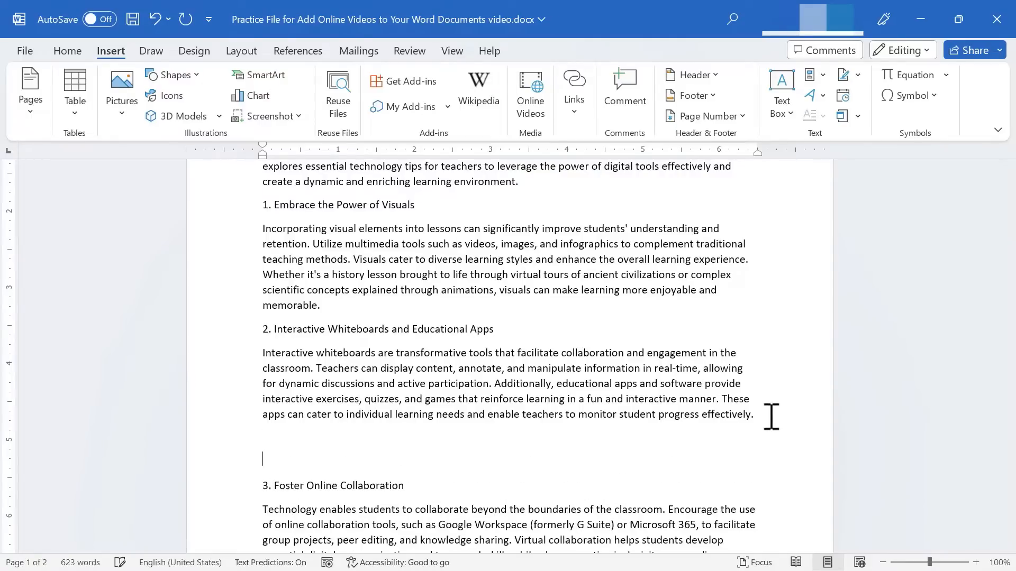
- Add extra blank lines below the Interactive Whiteboards paragraph to hold a video
key("enter")
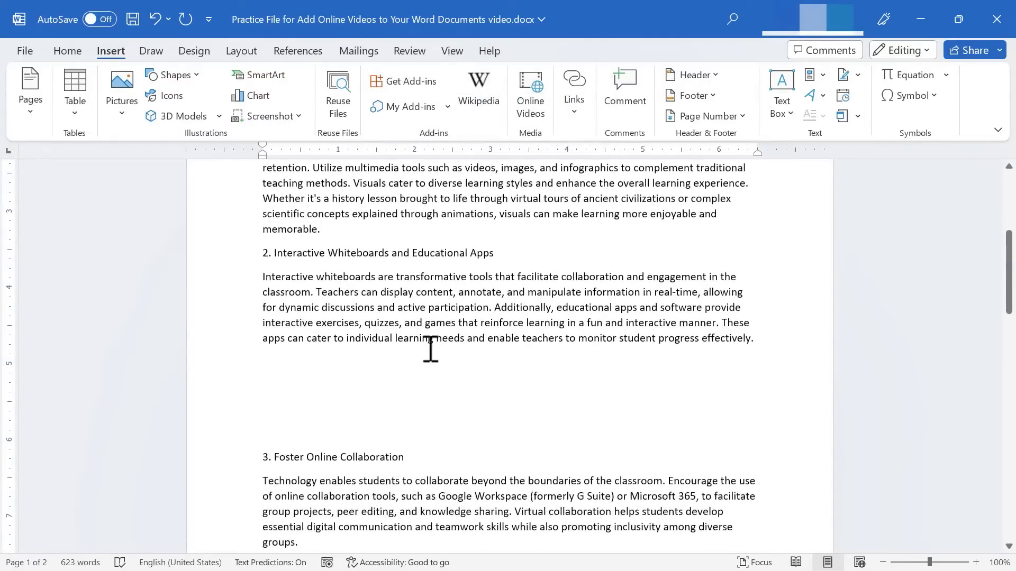
mouse_move(222, 188)
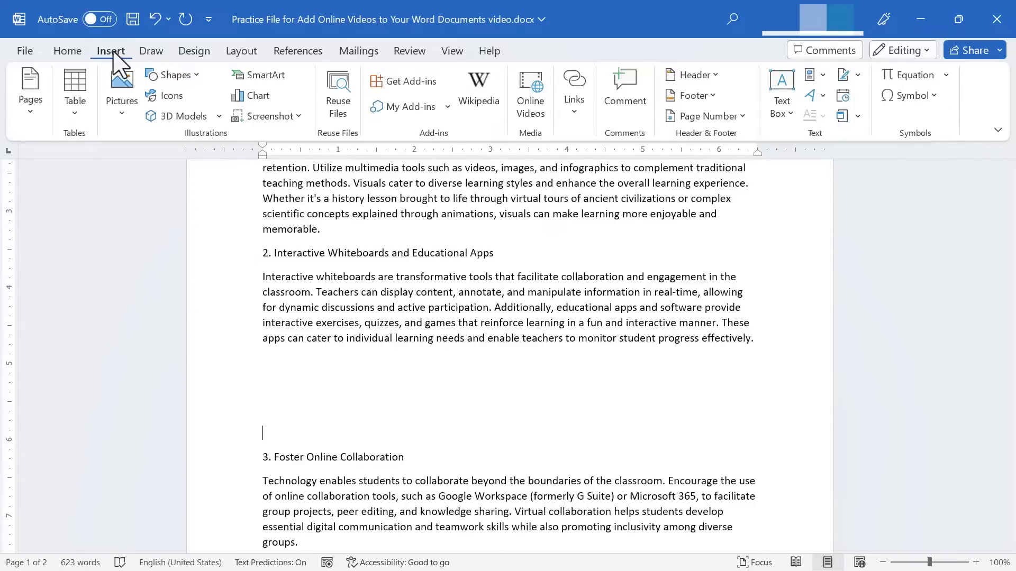
mouse_move(316, 118)
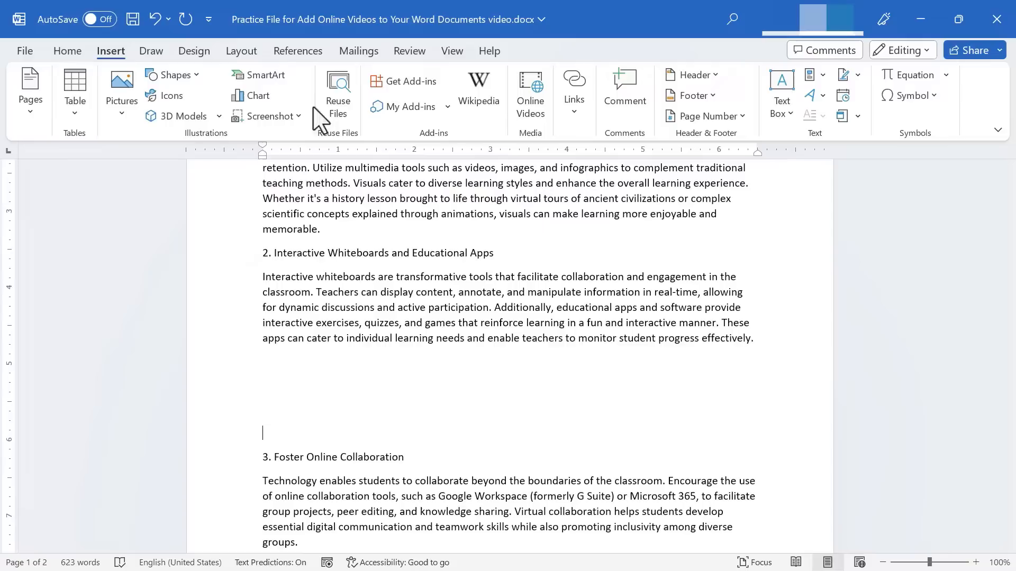
mouse_move(509, 150)
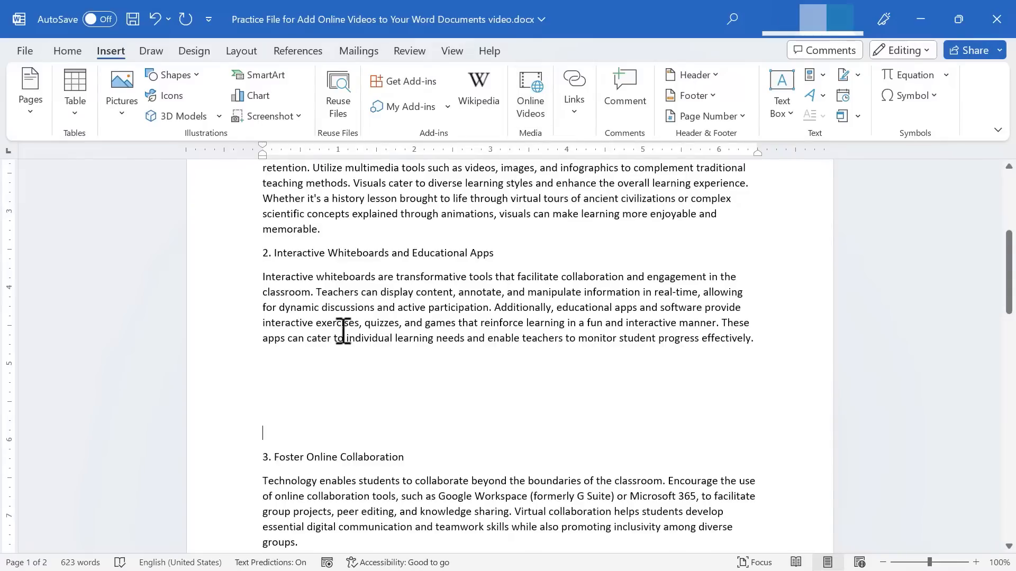
mouse_move(455, 556)
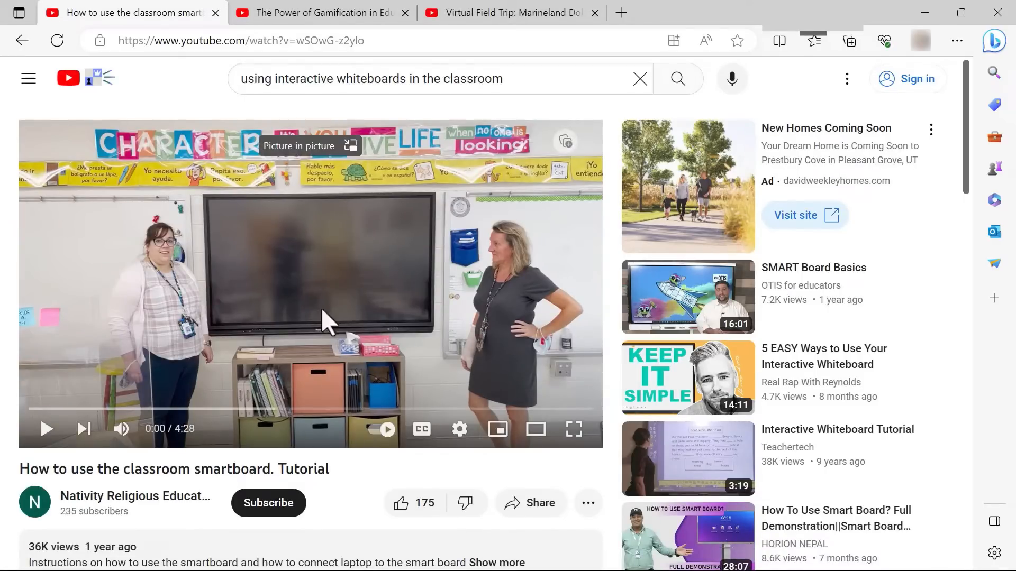
mouse_move(166, 41)
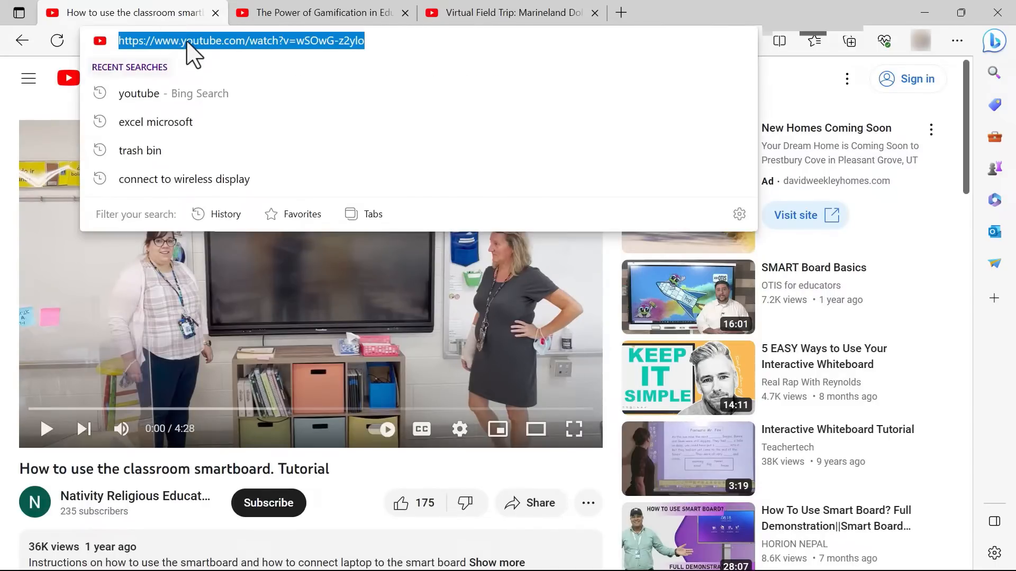
- Copy the smartboard tutorial's YouTube address and return to the Word document
key("Ctrl+c")
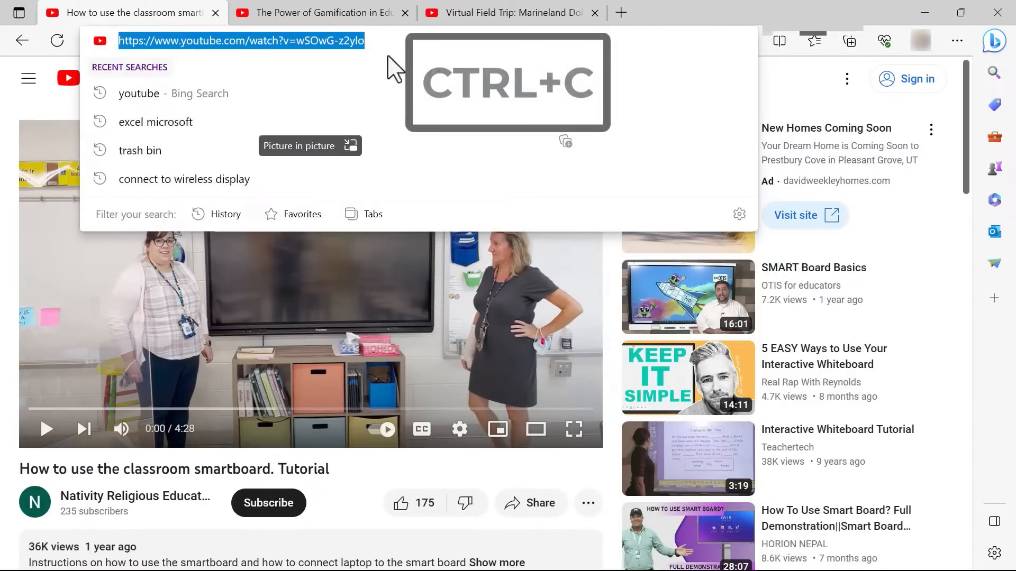
right_click(245, 40)
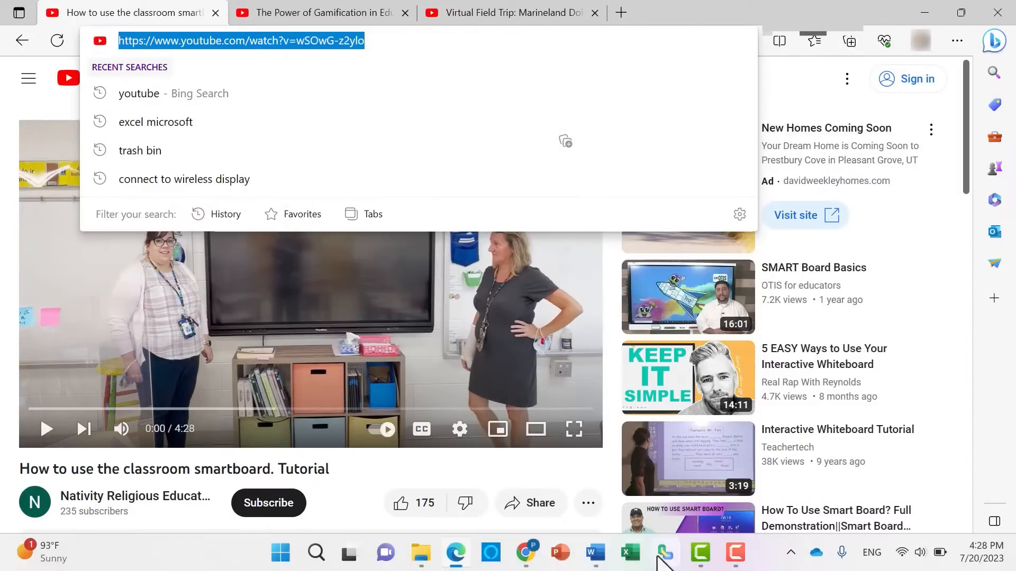
left_click(588, 553)
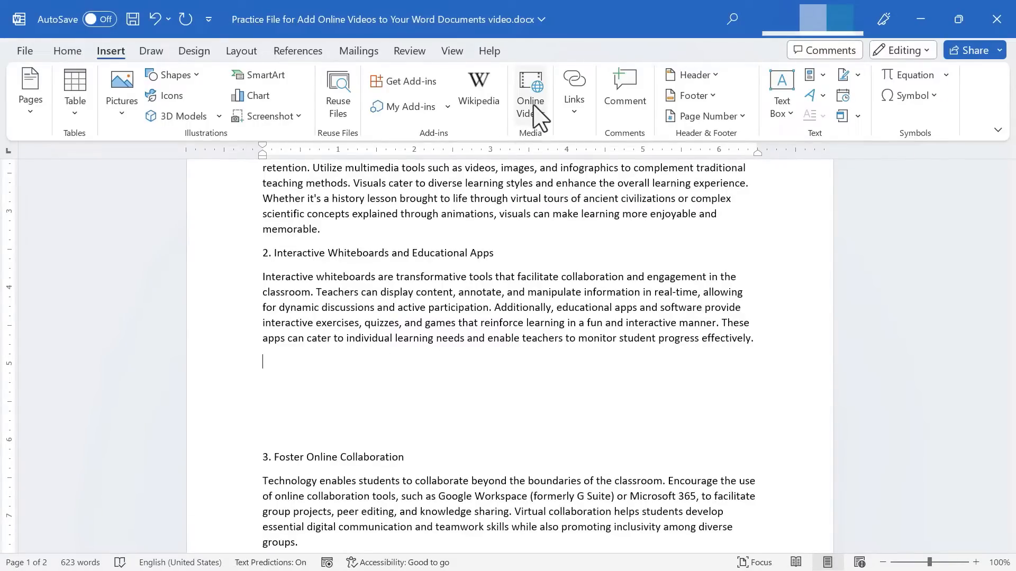
left_click(530, 85)
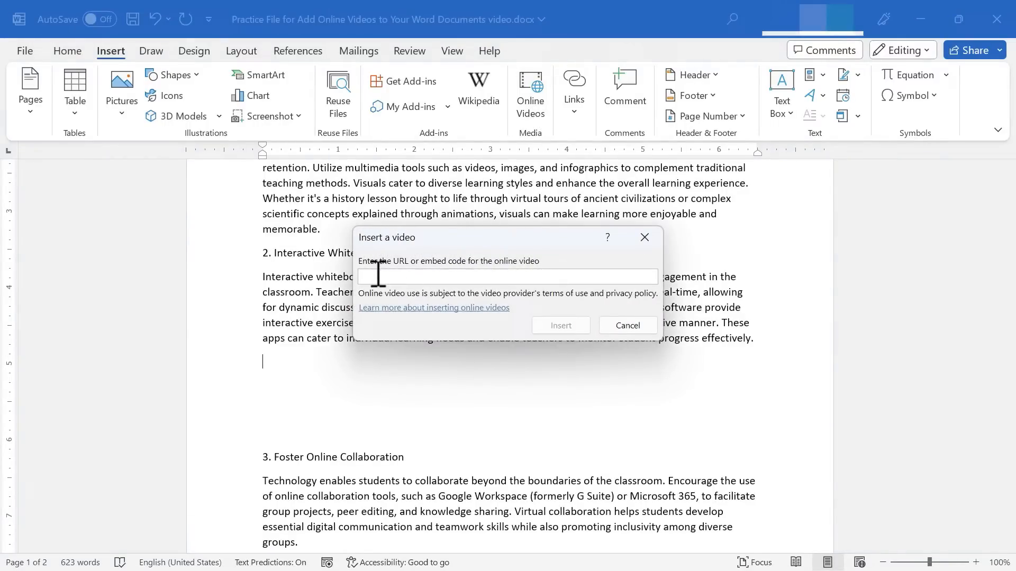
mouse_move(509, 309)
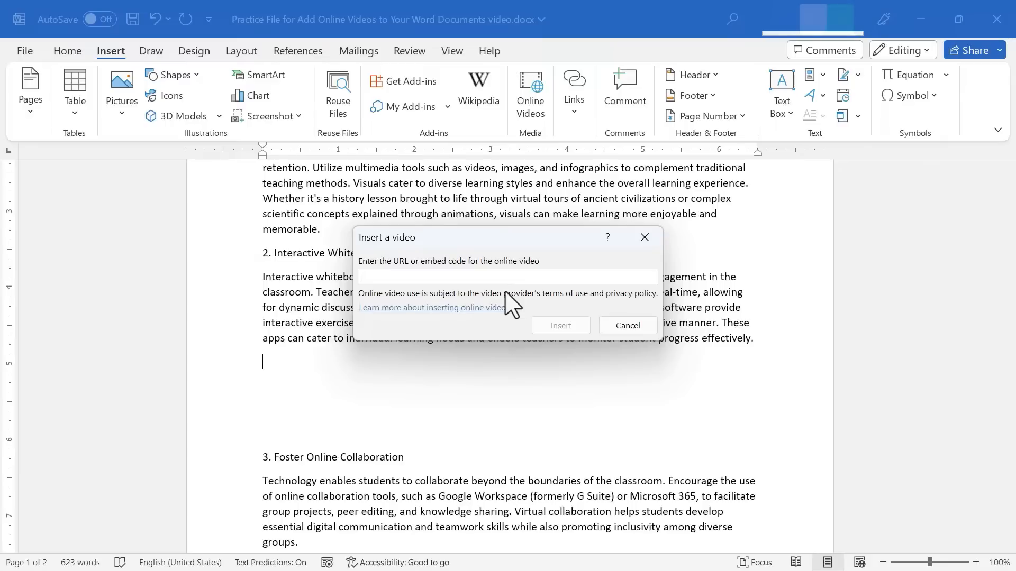
type("https://www.youtube.com/watch?v=wSOwG-z2ylo")
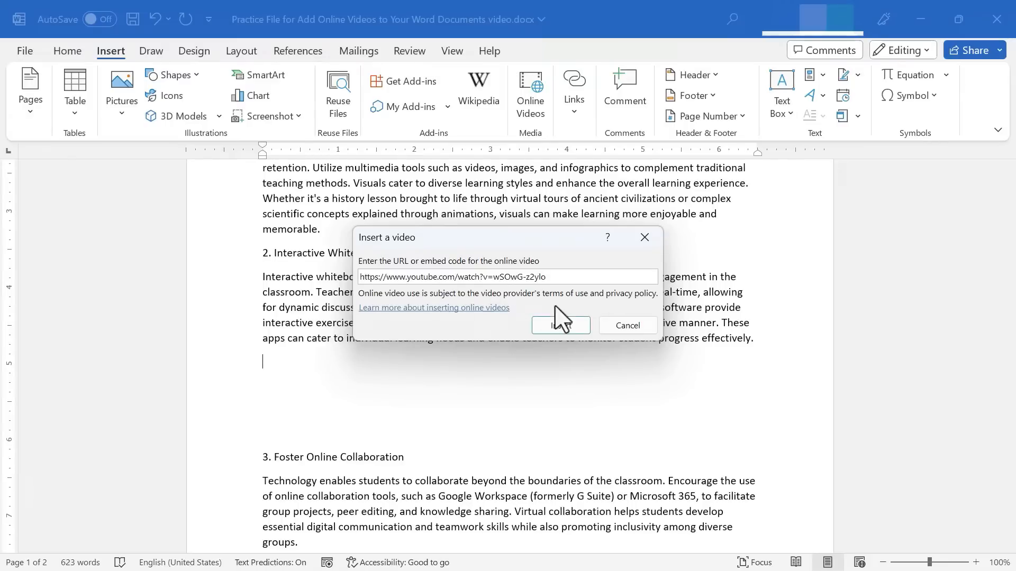
left_click(560, 325)
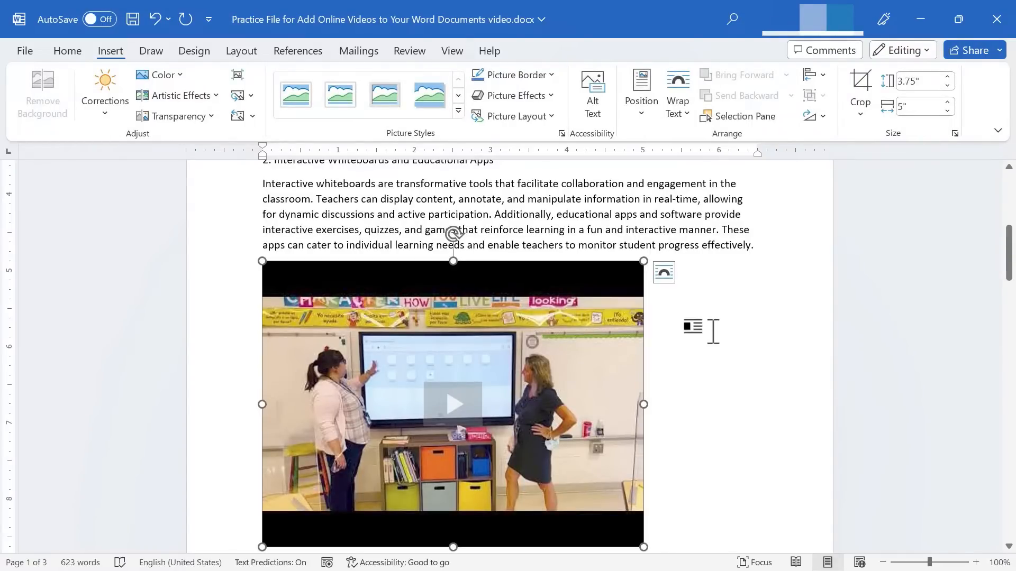
- Preview the embedded smartboard video inside the document, then close the player
left_click(67, 51)
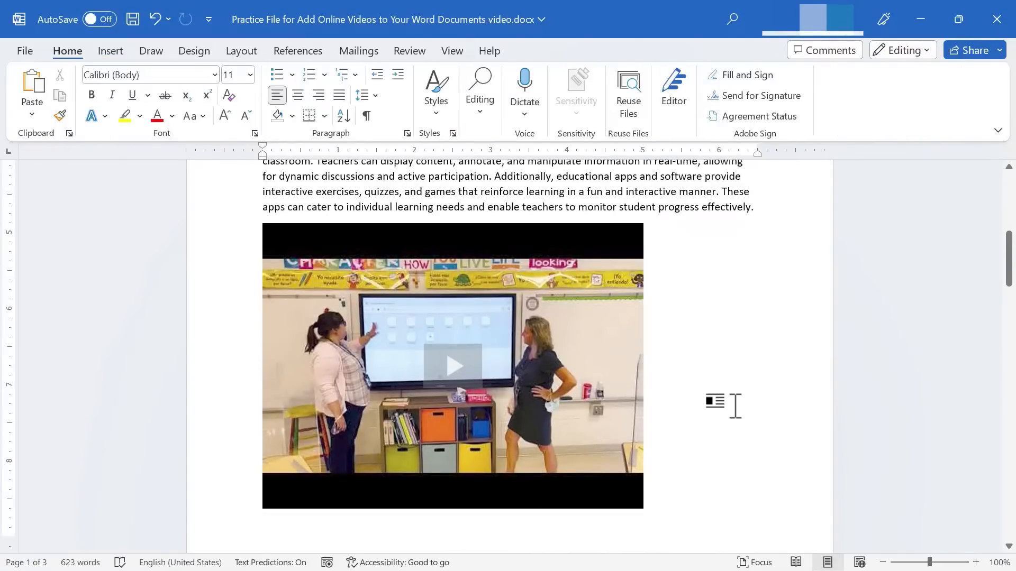
scroll("up", 3)
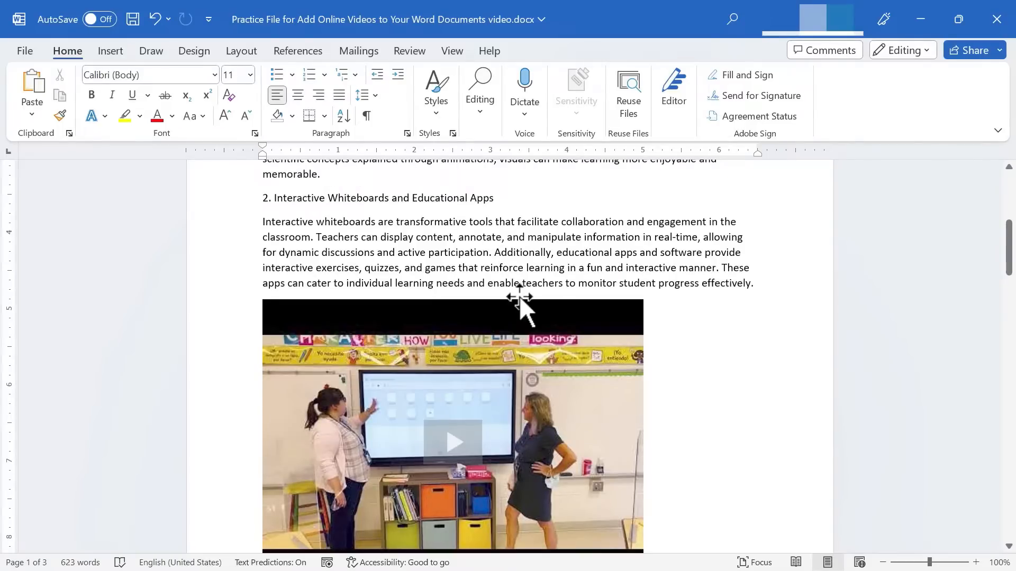
scroll("down", 3)
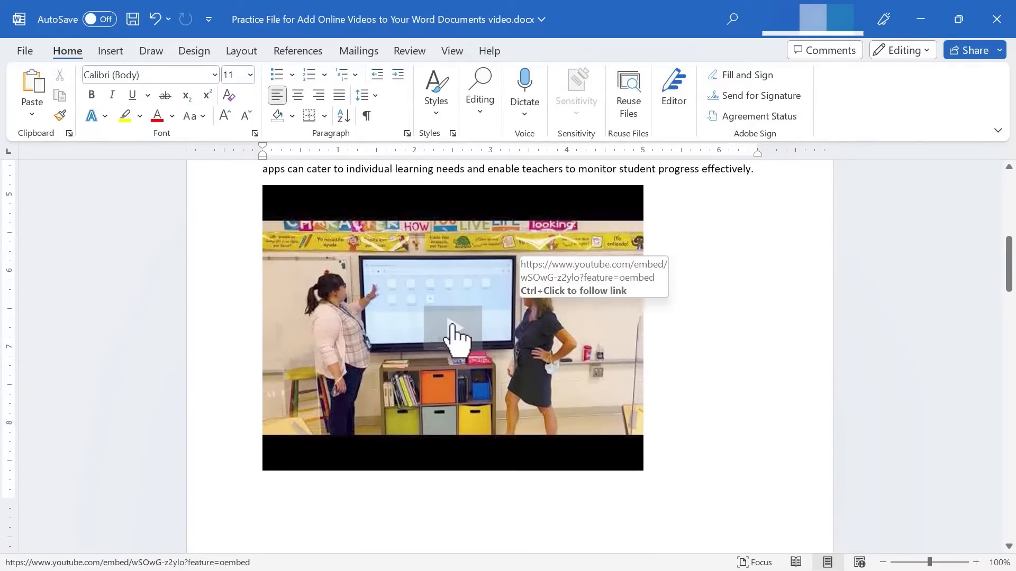
left_click(457, 327)
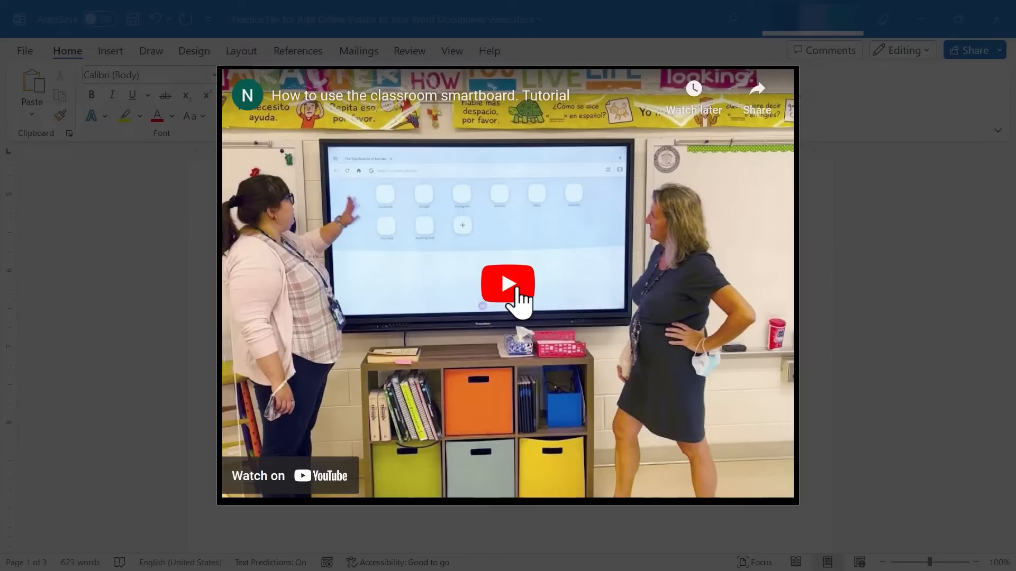
left_click(507, 287)
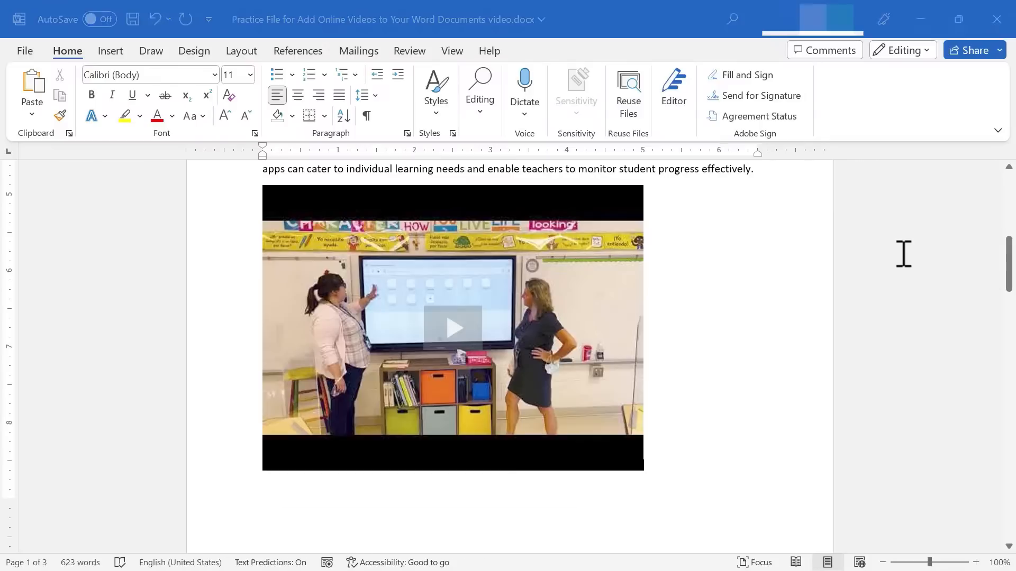
- Add an empty line after the Gamification and Educational Games paragraph
scroll("down", 3)
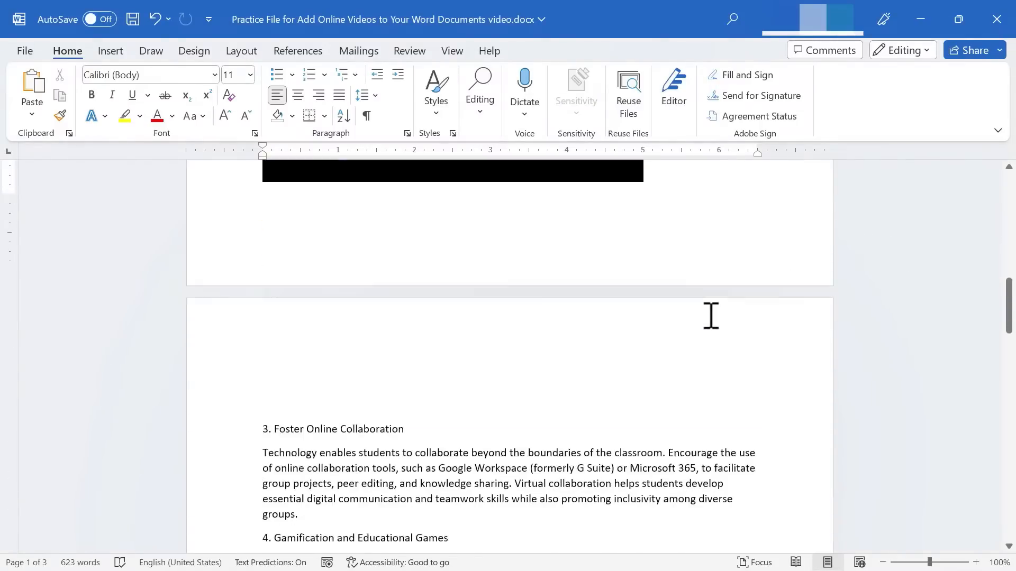
scroll("down", 3)
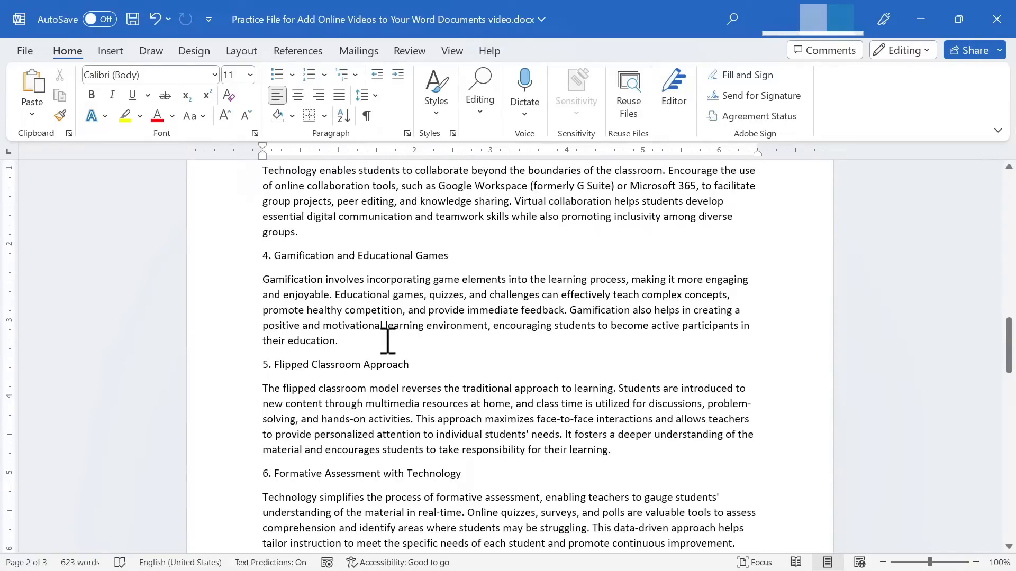
key("Enter")
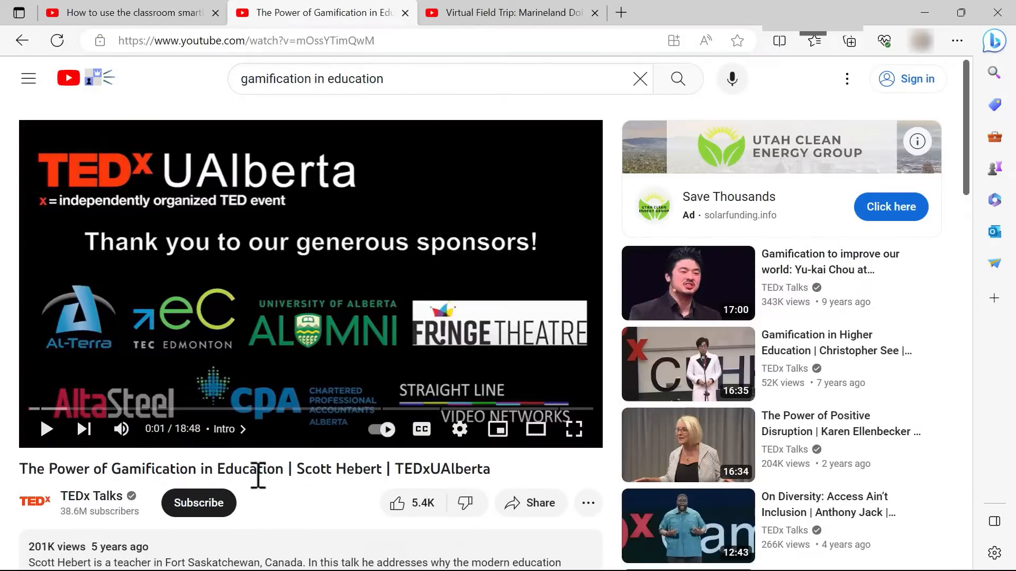
mouse_move(287, 48)
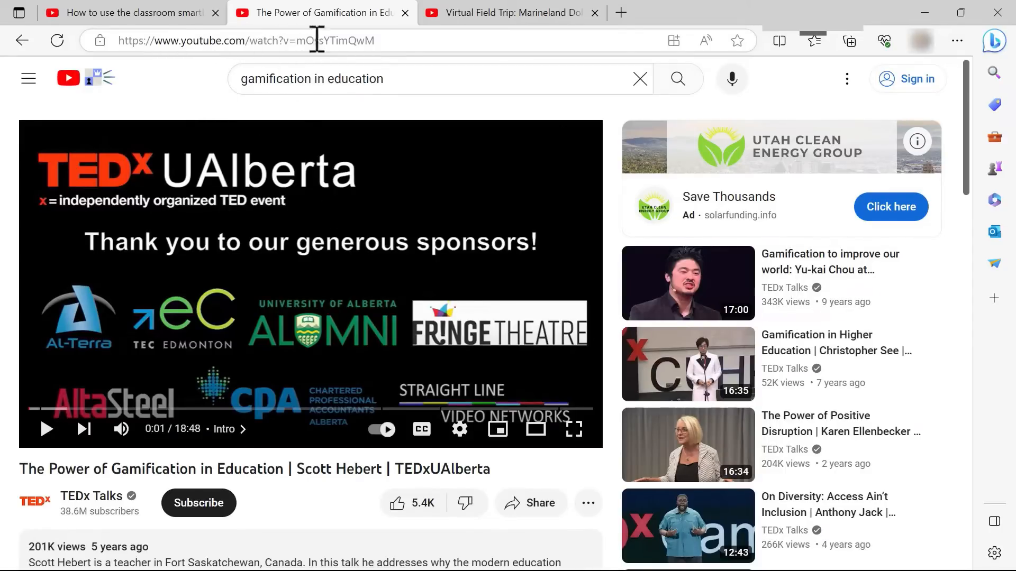
- Copy the gamification TEDx talk's share link on YouTube and return to Word
scroll("down", 3)
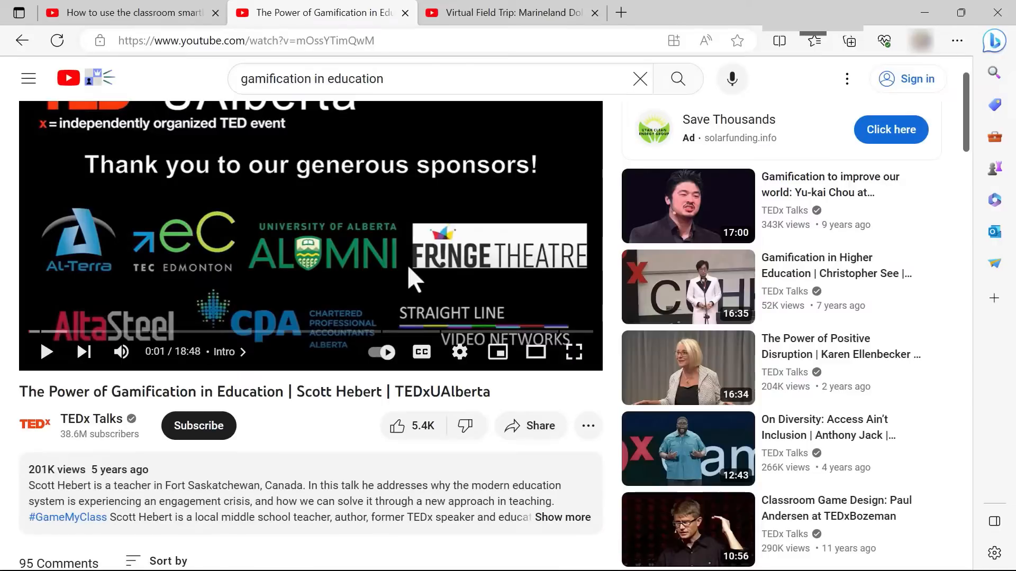
mouse_move(531, 426)
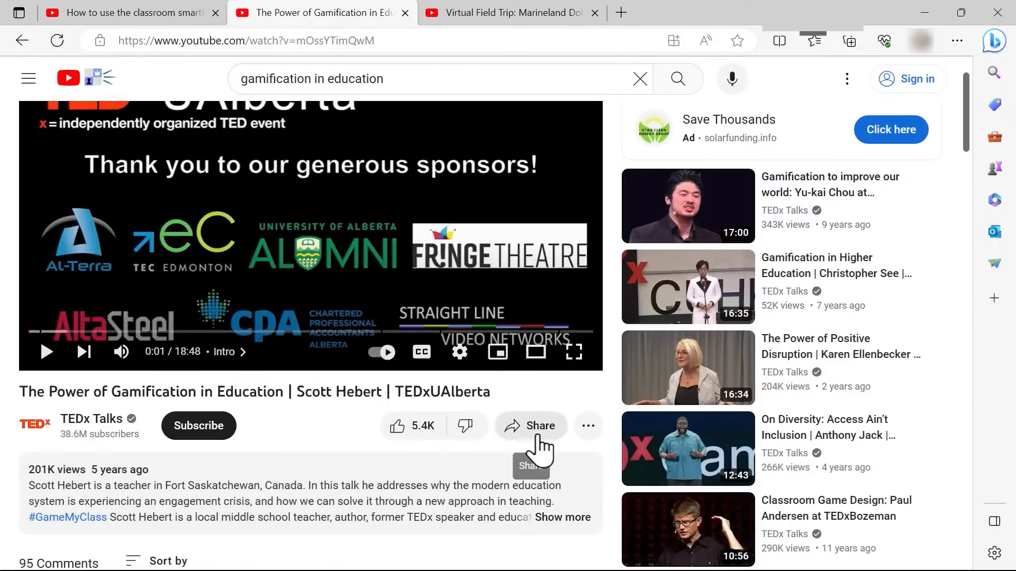
left_click(531, 426)
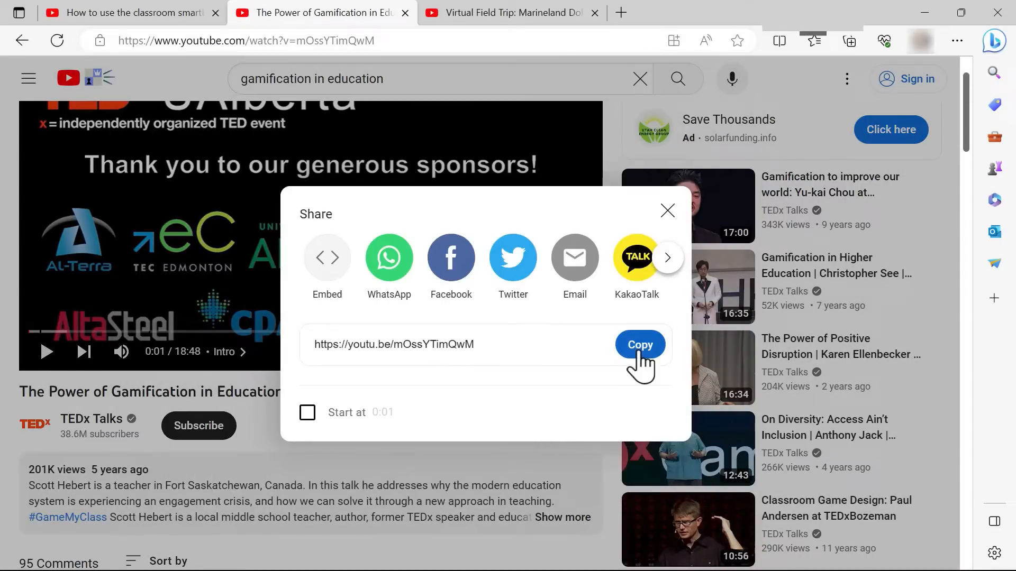
left_click(641, 344)
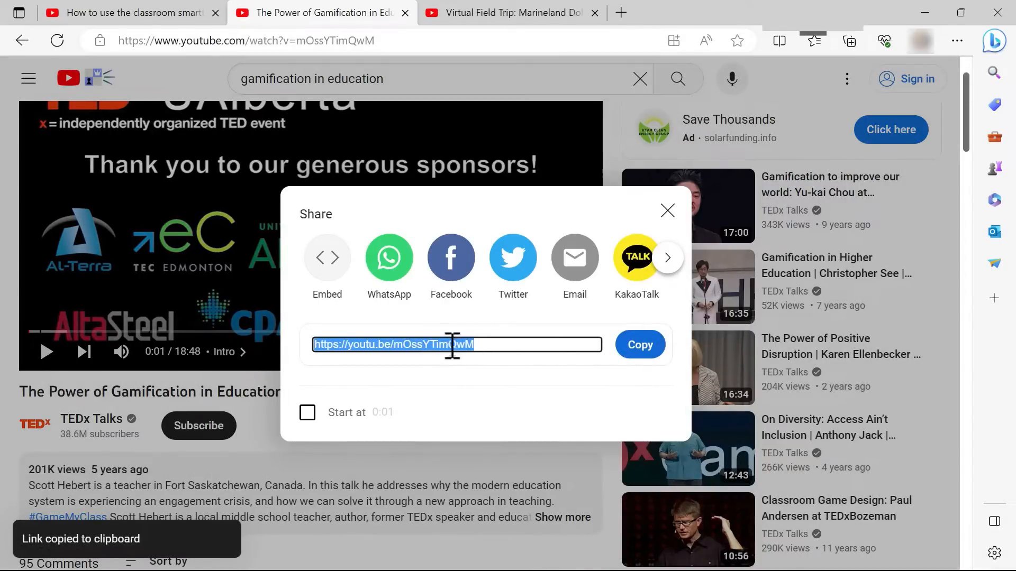
left_click(594, 552)
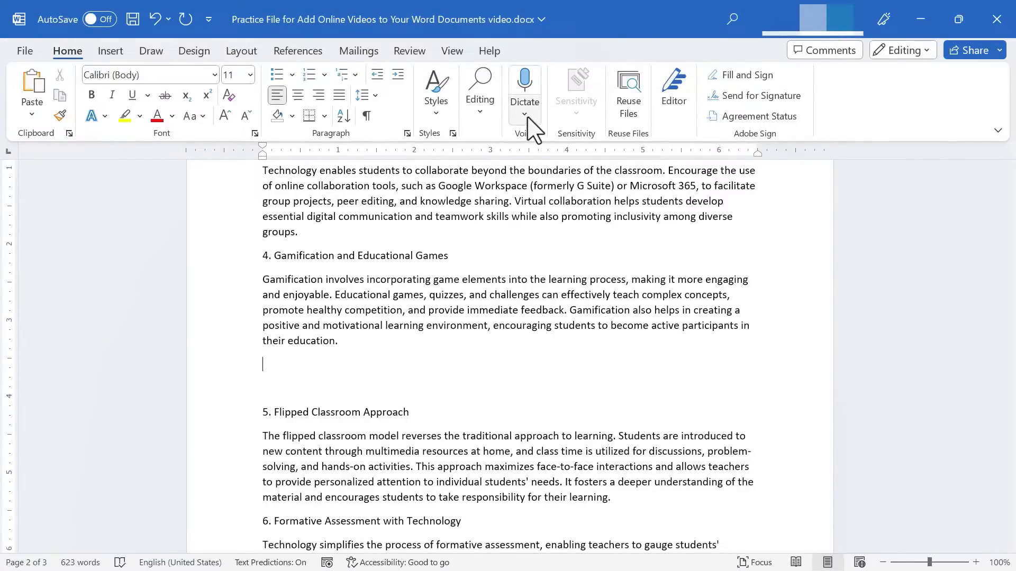
- Start an Online Video insert in Word, ready to paste the gamification TEDx link
left_click(110, 51)
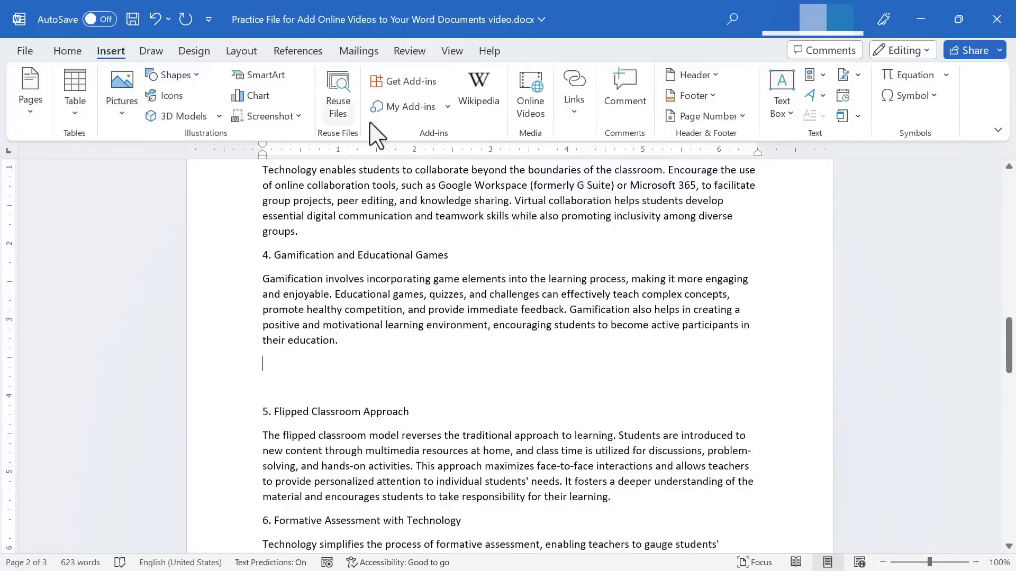
left_click(530, 85)
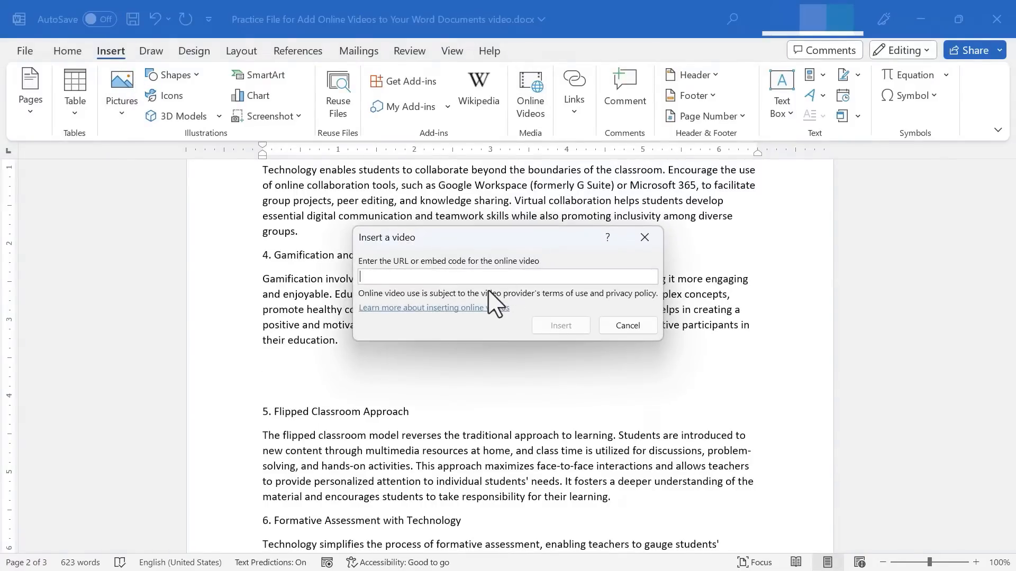
left_click(561, 325)
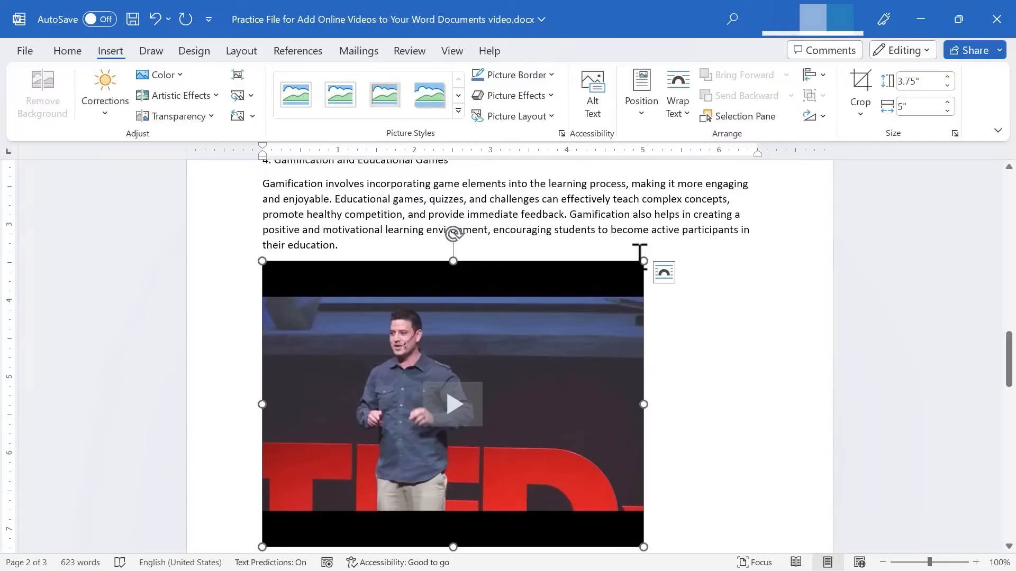
mouse_move(267, 261)
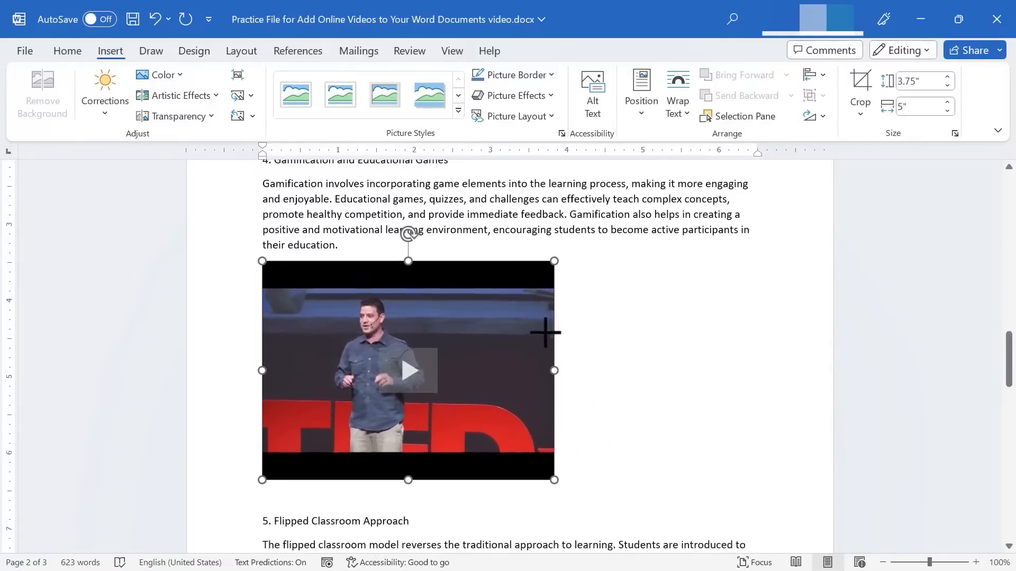
- Shrink the embedded gamification video to about 2.11 by 2.81 inches
left_click_drag(554, 479, 517, 450)
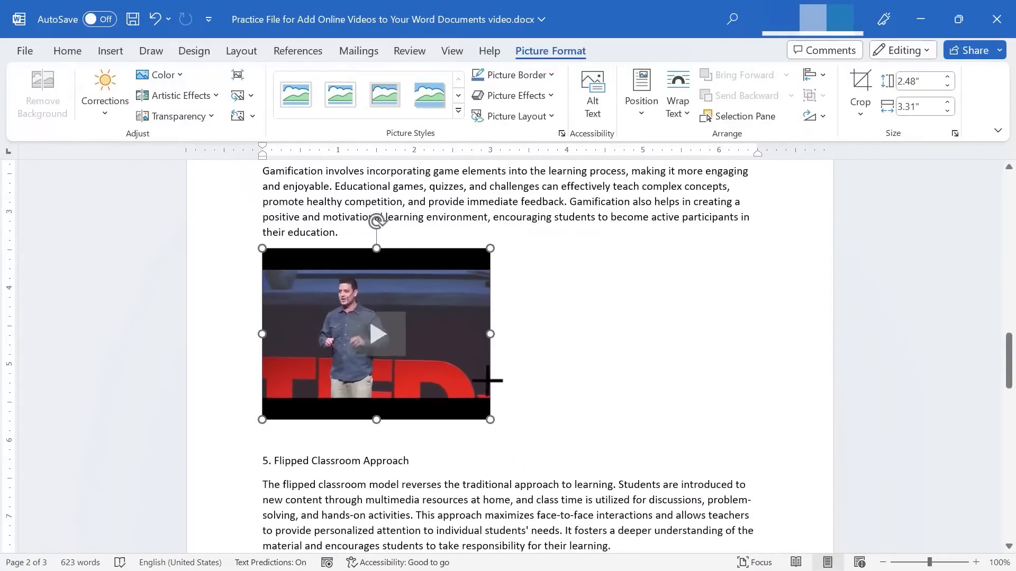
left_click_drag(491, 419, 476, 409)
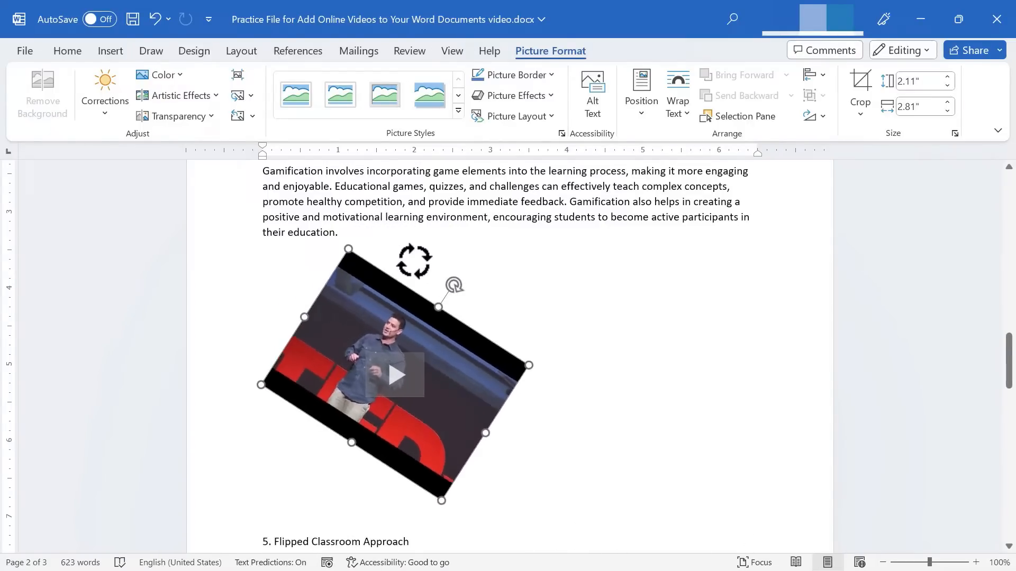
left_click_drag(453, 285, 388, 230)
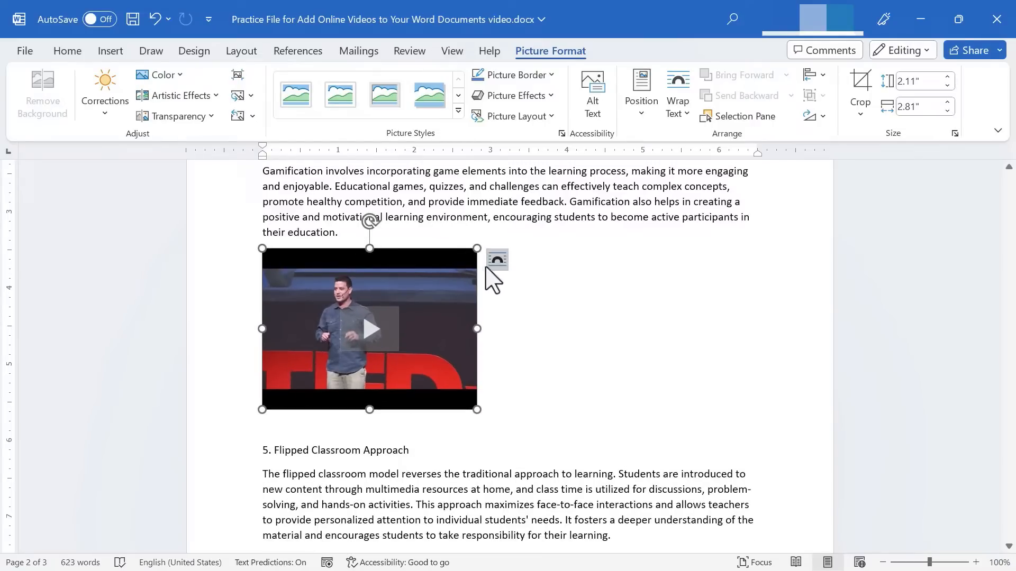
mouse_move(498, 260)
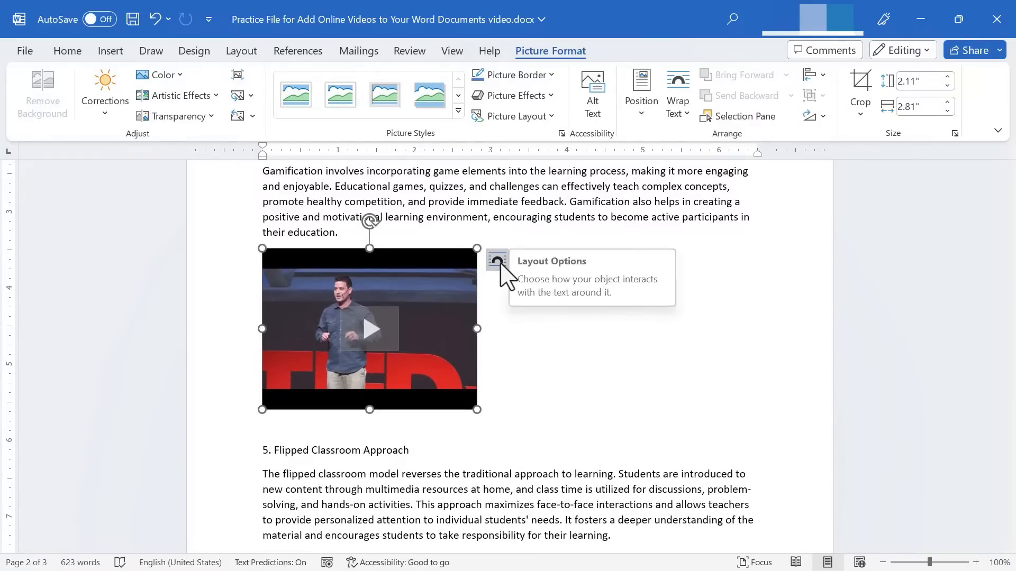
- Give the gamification video text wrapping and move it beside the Flipped Classroom section
left_click(497, 259)
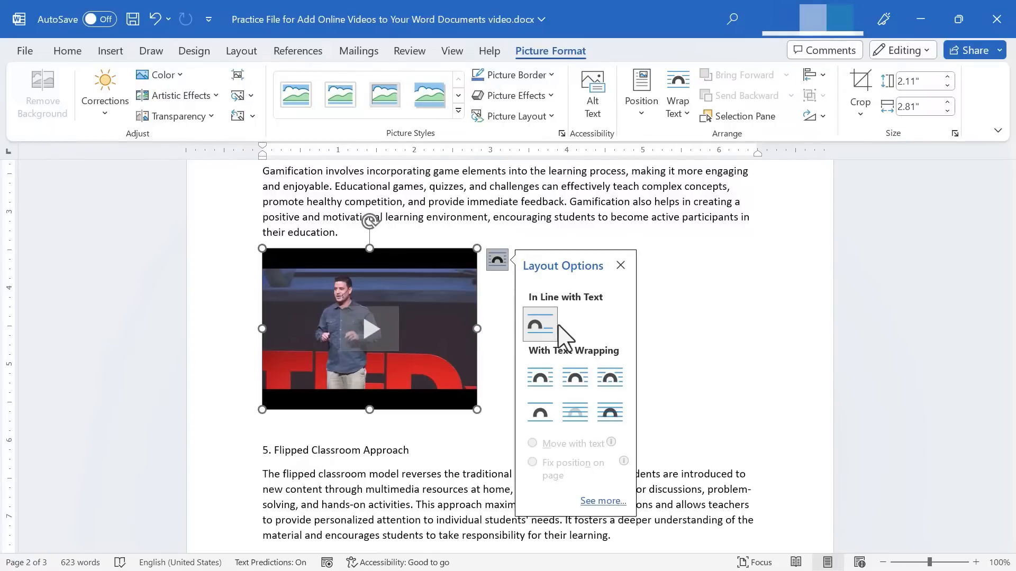
mouse_move(539, 321)
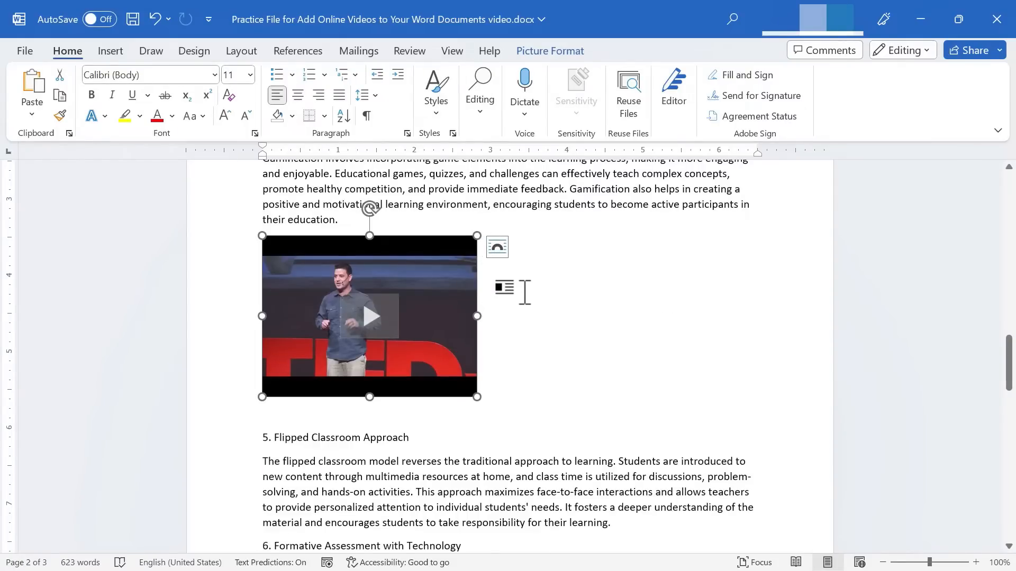
mouse_move(503, 269)
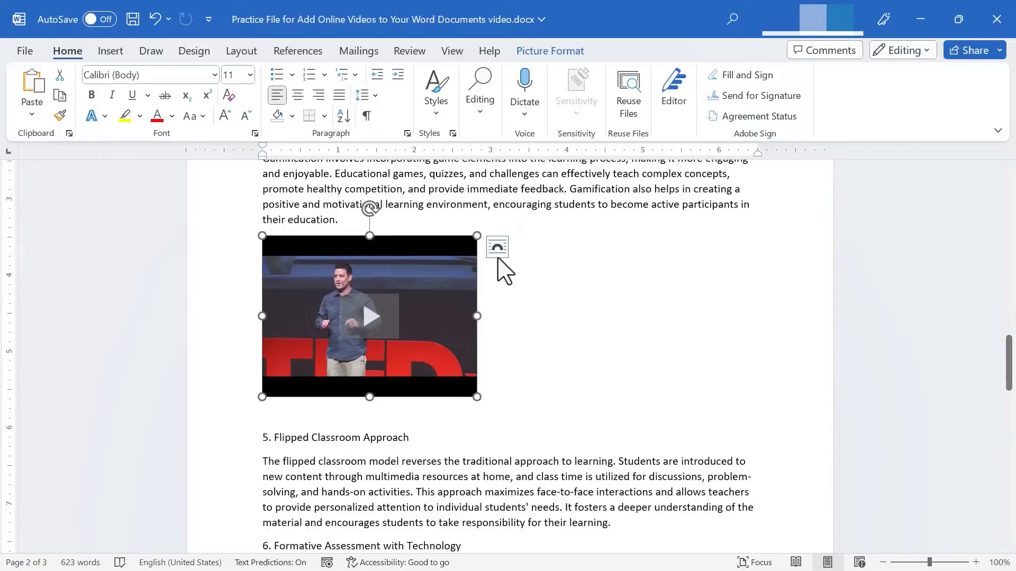
left_click(497, 246)
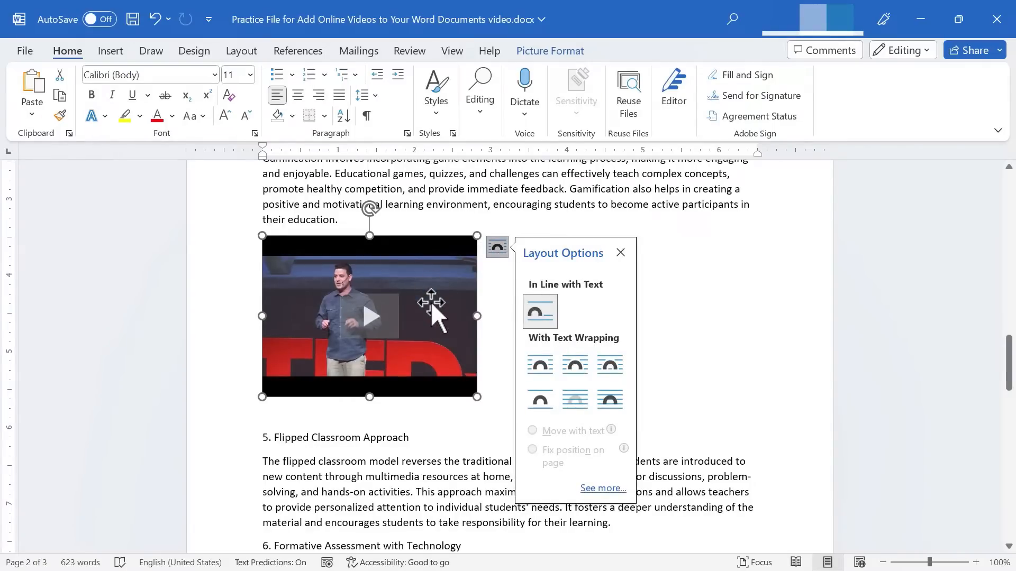
mouse_move(628, 358)
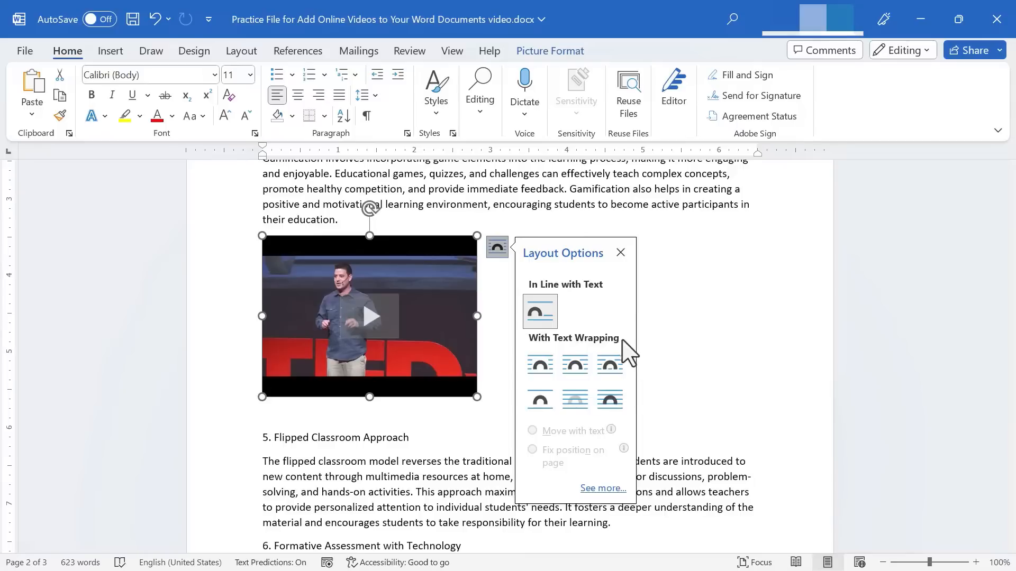
left_click(540, 364)
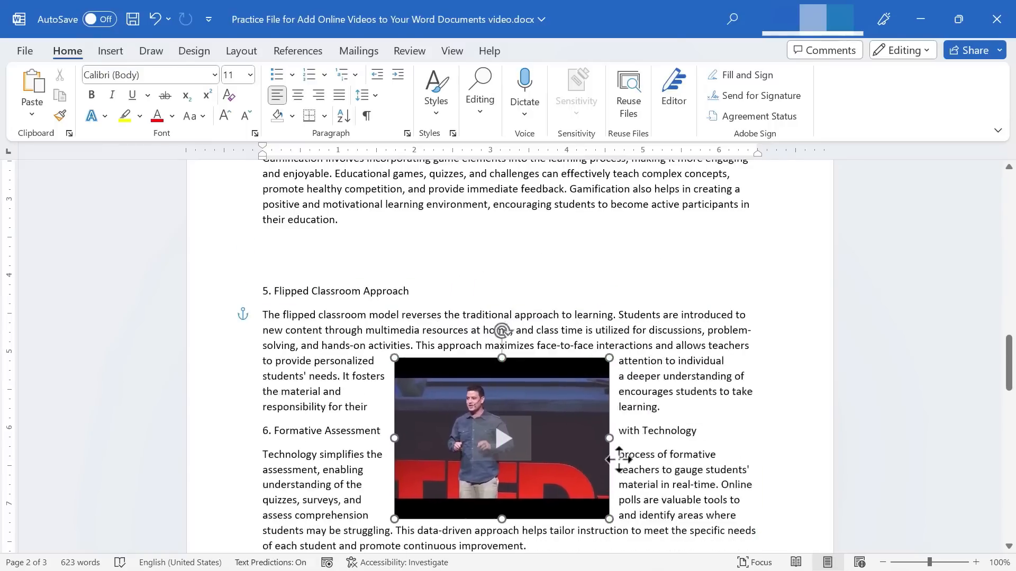
left_click_drag(502, 439, 564, 427)
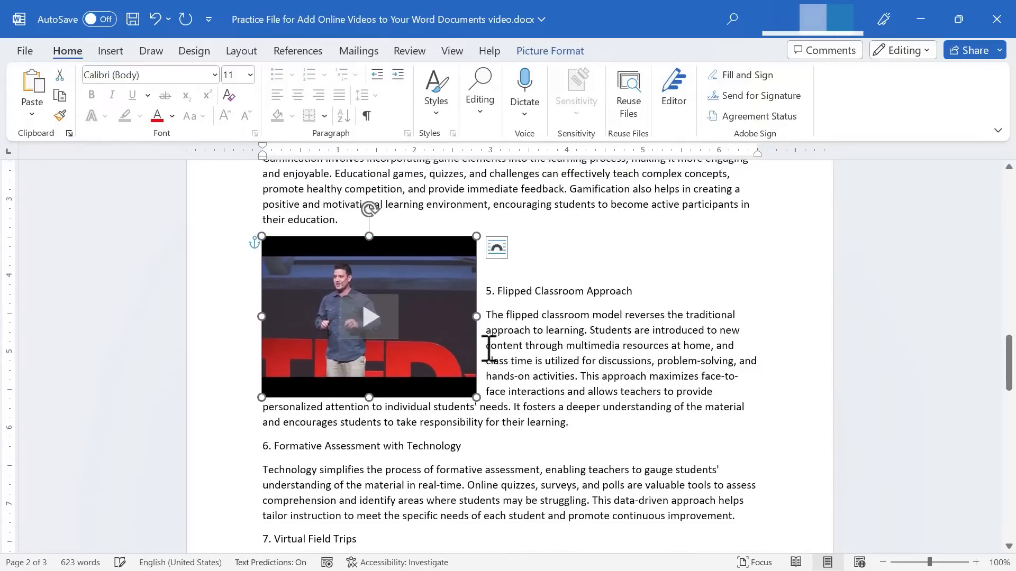
- Move the TED video below the gamification paragraph and reopen its layout choices
left_click(496, 248)
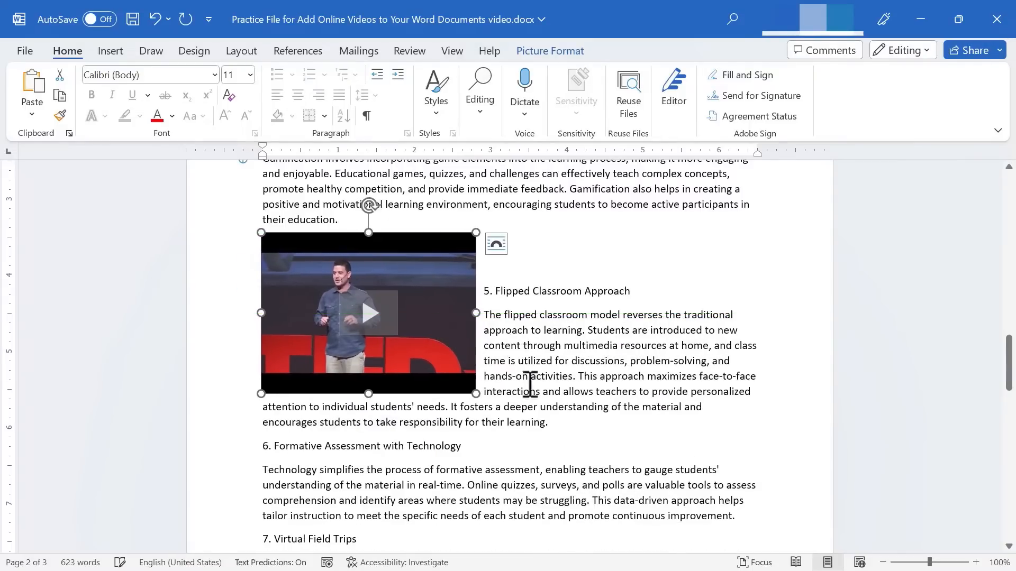
left_click(496, 244)
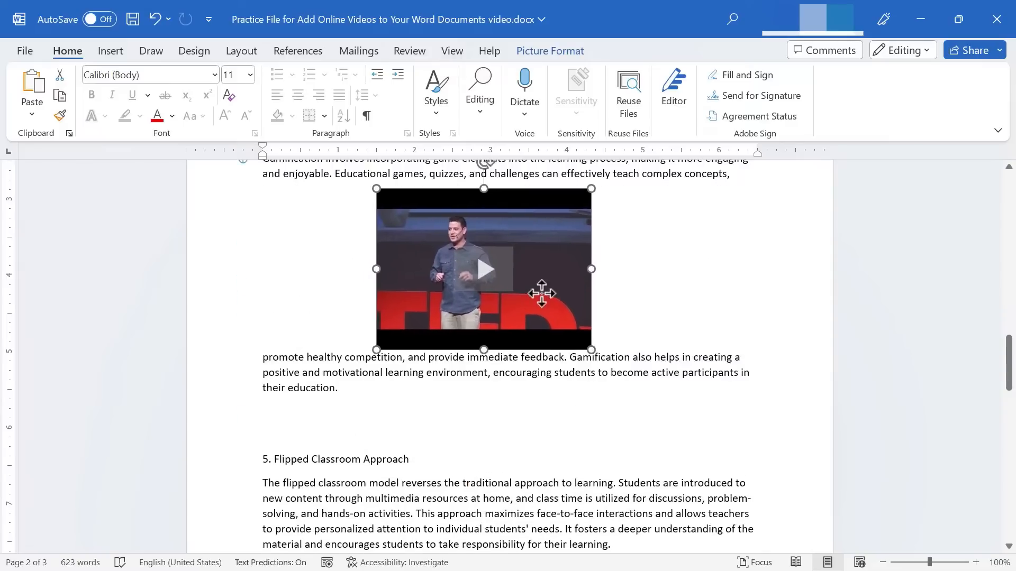
left_click_drag(482, 269, 522, 462)
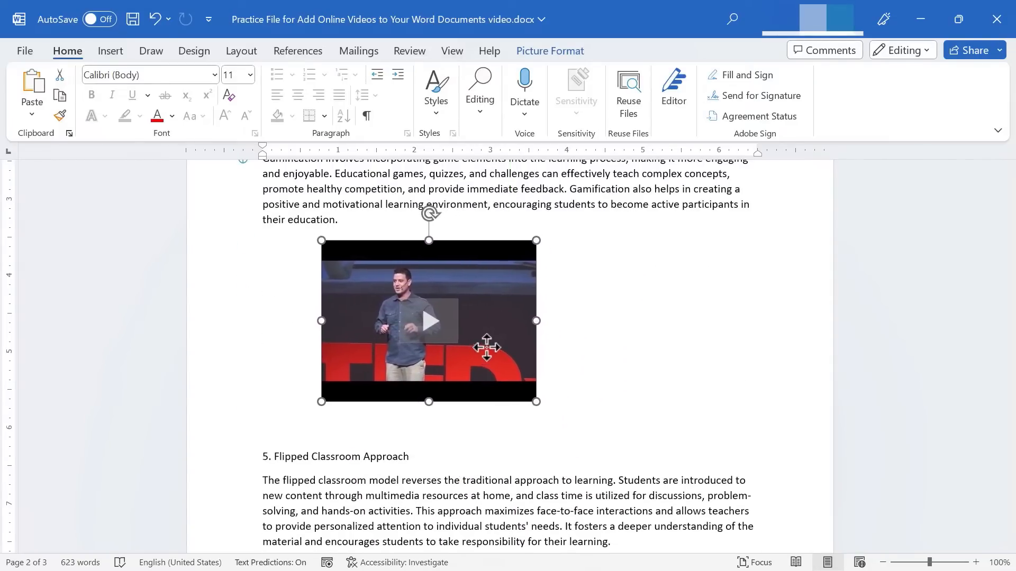
left_click(547, 266)
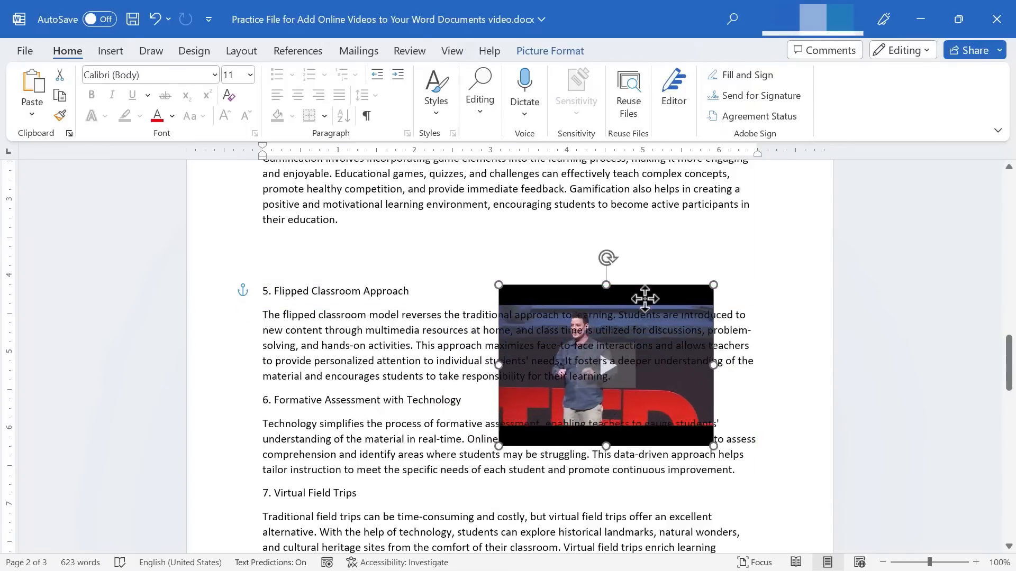
- Try In Front of Text, then set the video back In Line with Text at the paragraph start
left_click(638, 228)
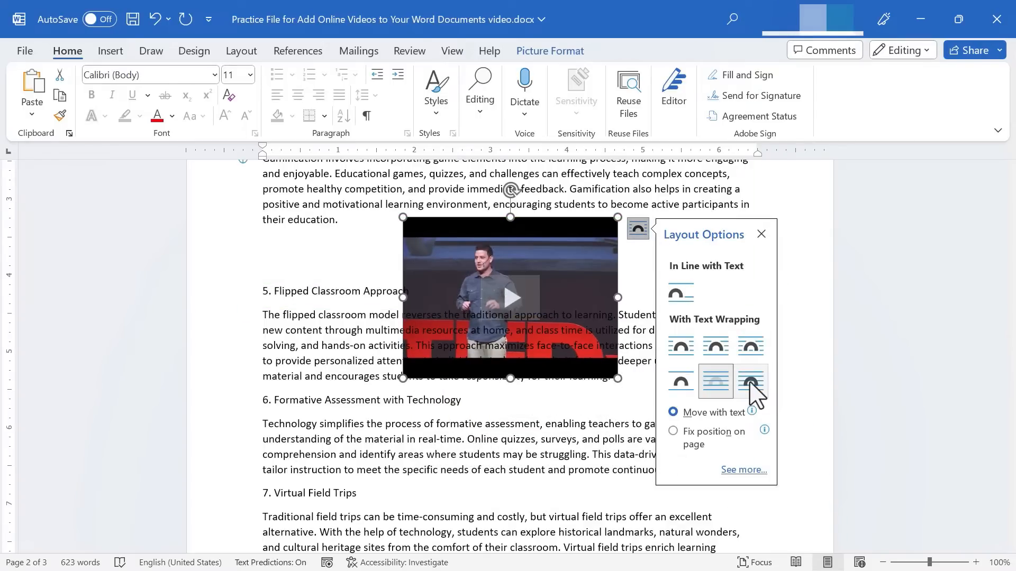
left_click(751, 381)
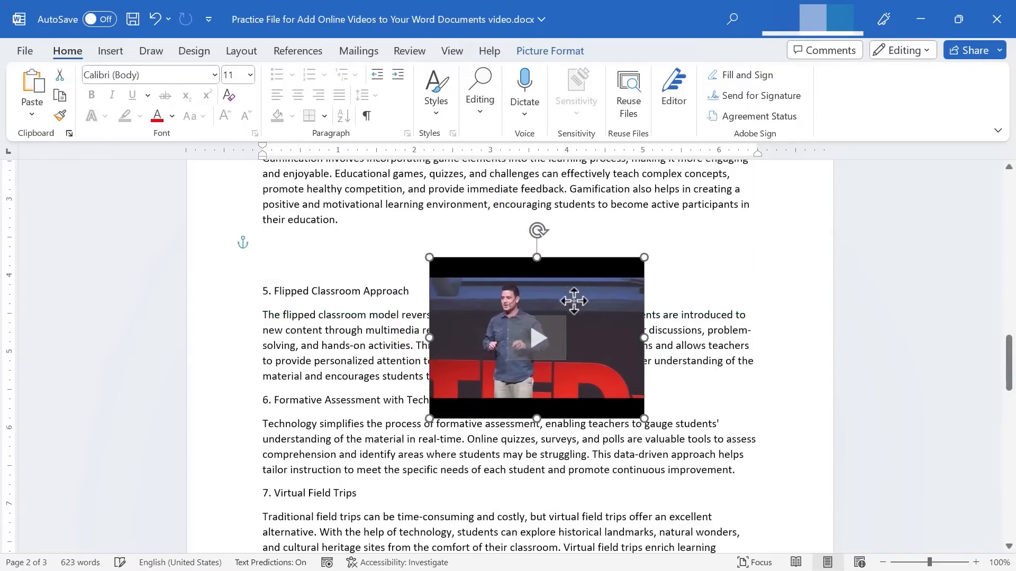
left_click_drag(537, 337, 608, 330)
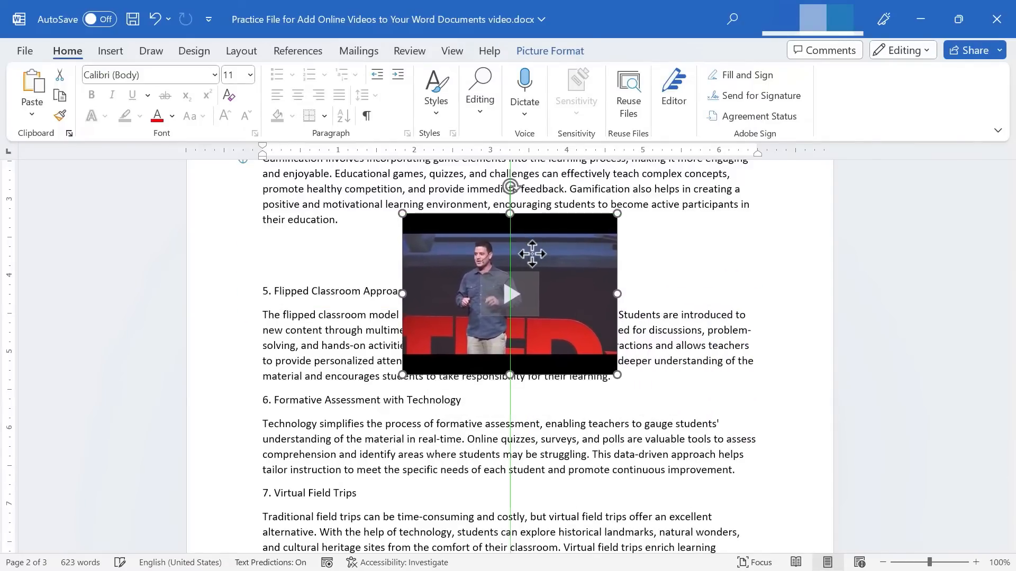
left_click(638, 225)
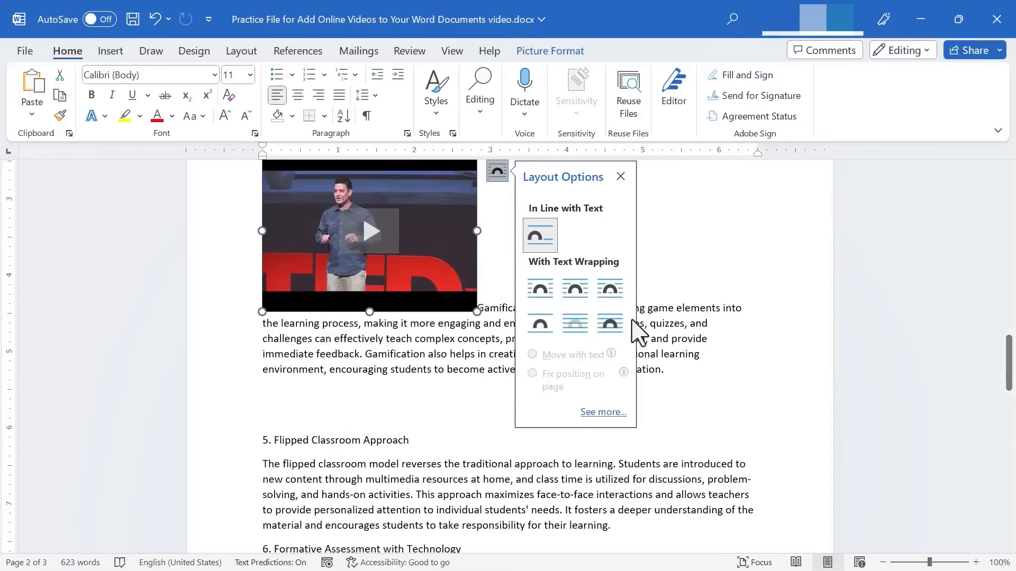
- Apply Square wrapping, try Fix position on page, then keep Move with text
left_click(540, 324)
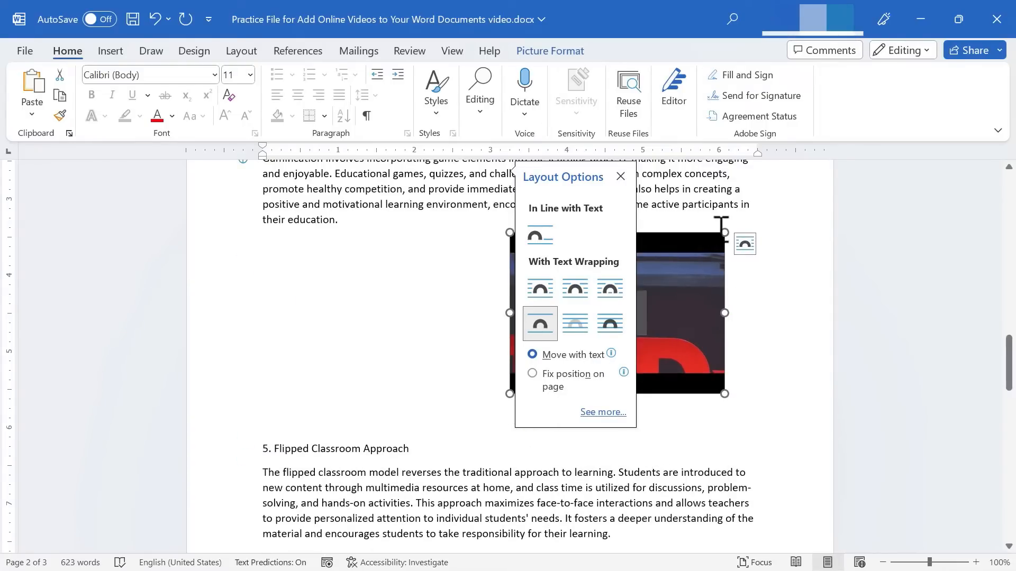
mouse_move(729, 199)
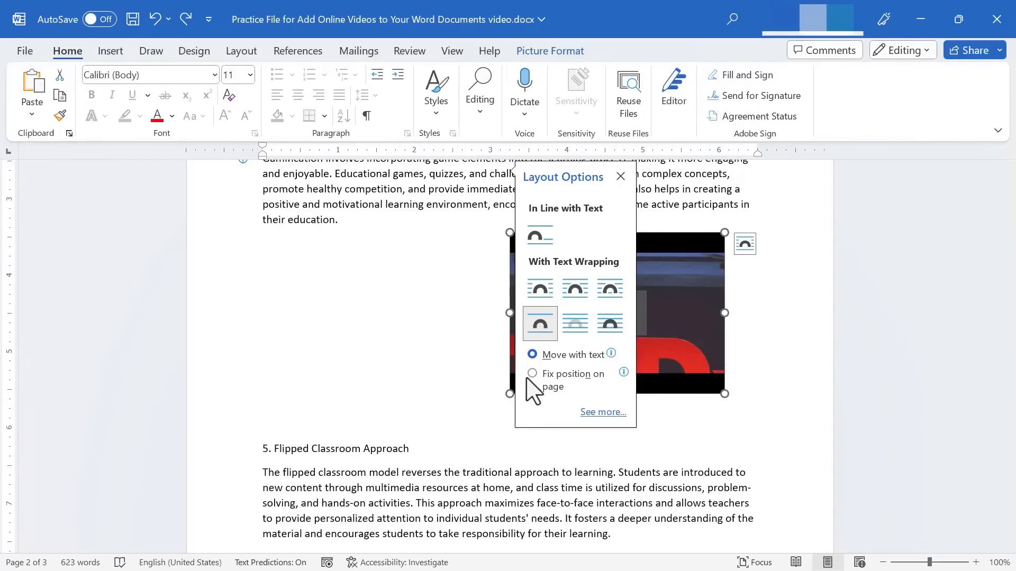
left_click(532, 373)
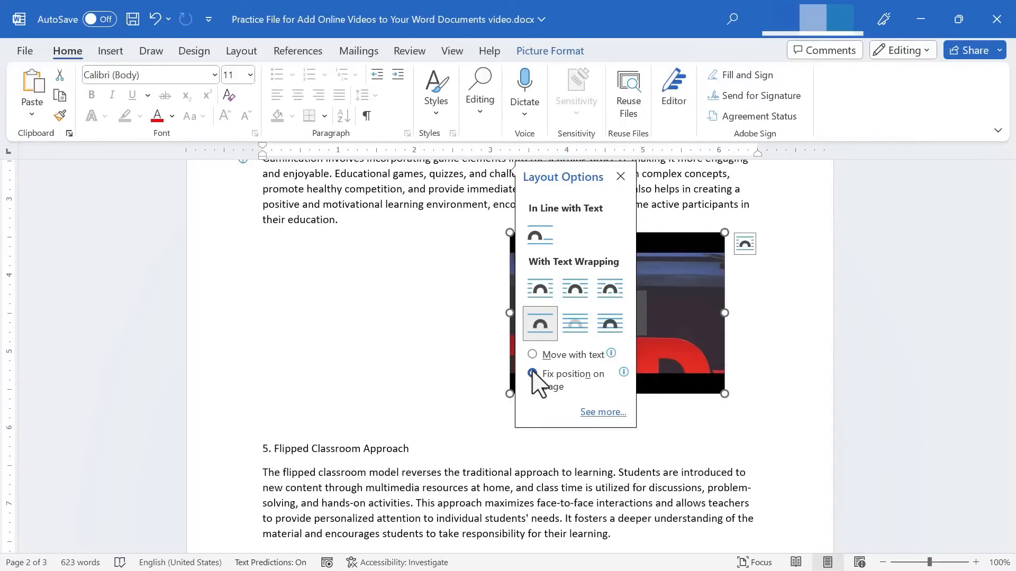
left_click(532, 355)
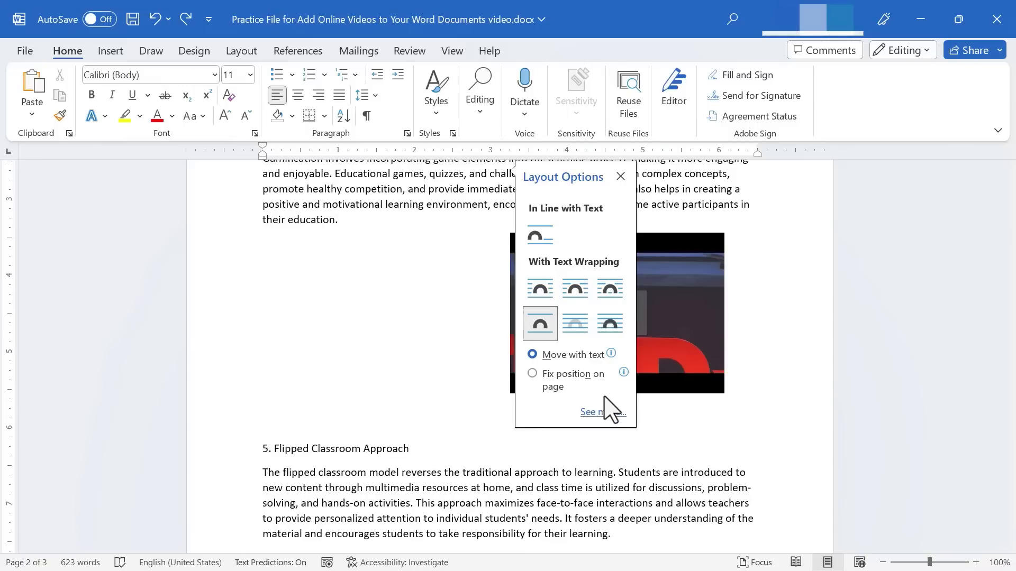
mouse_move(603, 412)
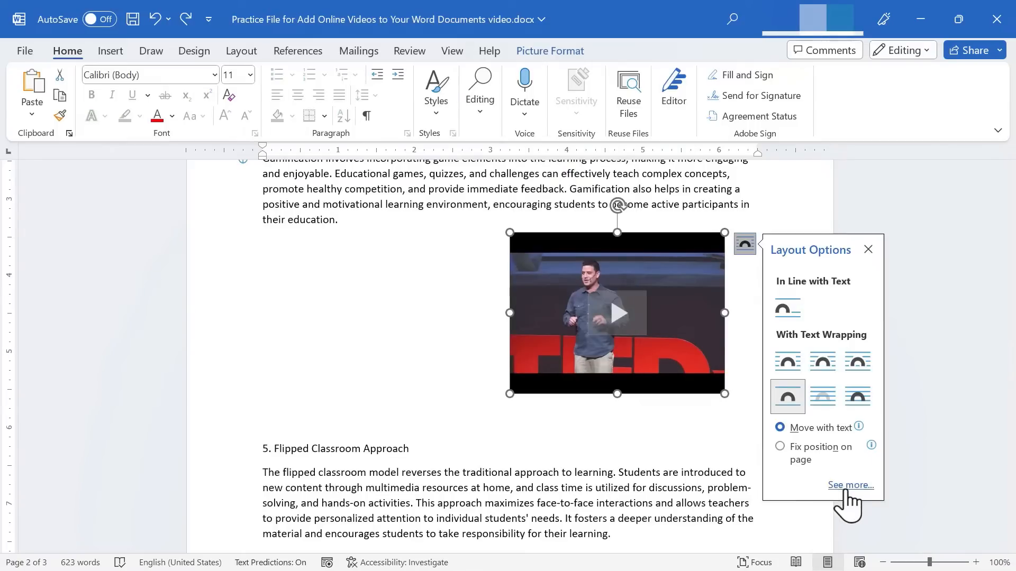
left_click(851, 485)
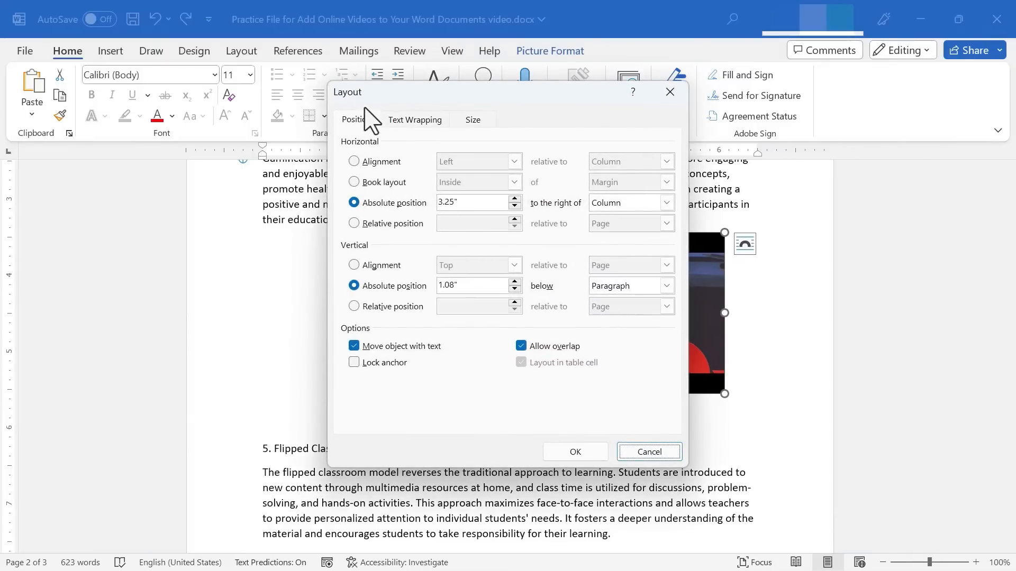
left_click(473, 120)
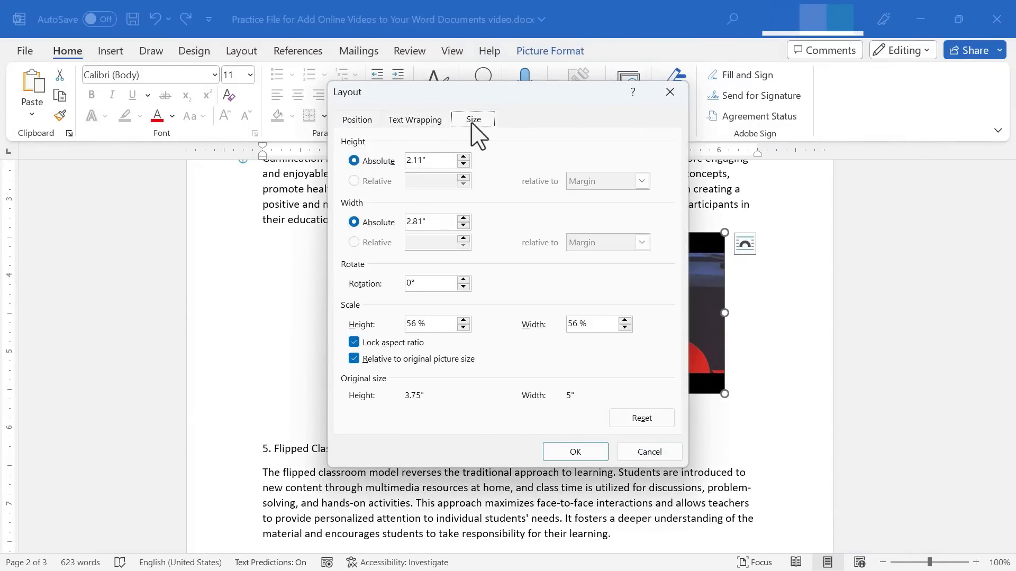
left_click(356, 119)
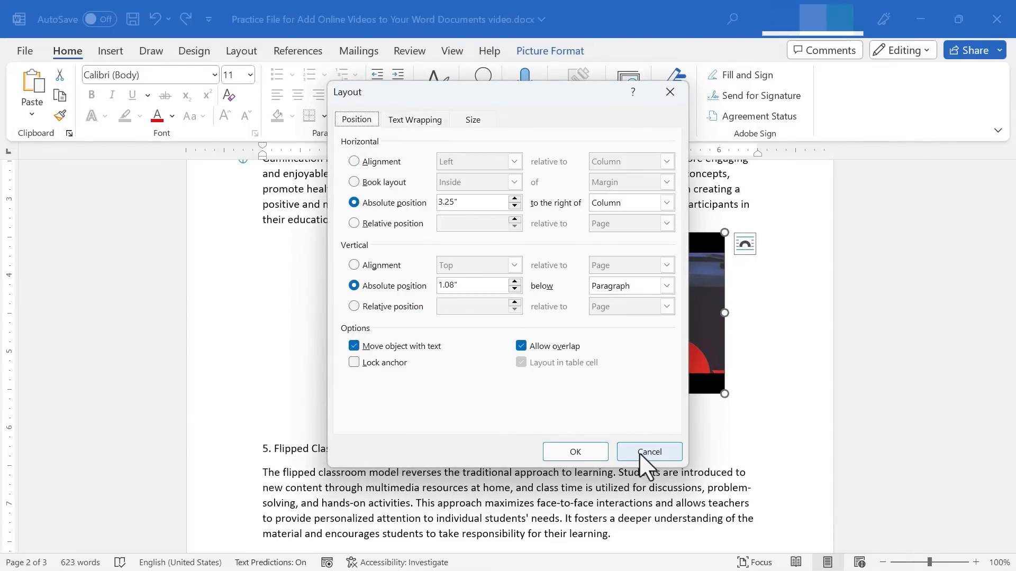
left_click(649, 452)
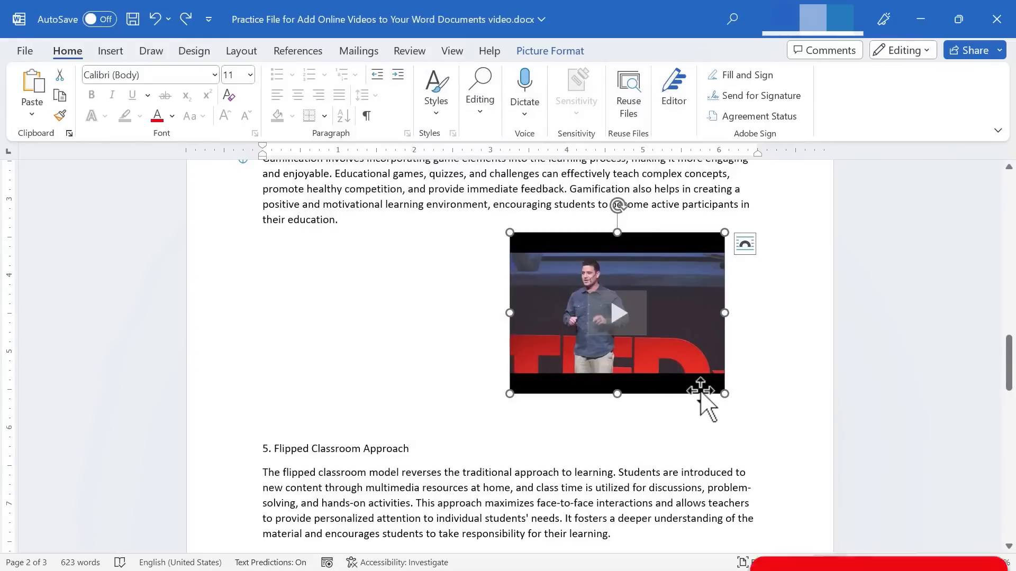
- Embed the sea turtle YouTube video from its pasted URL below the Virtual Field Trips paragraph
scroll("down", 3)
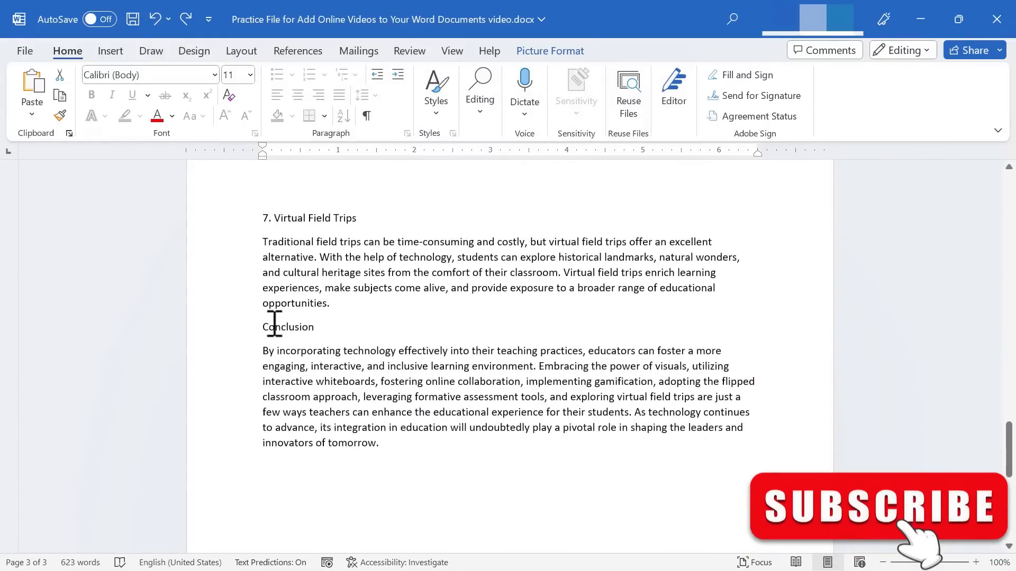
left_click(111, 51)
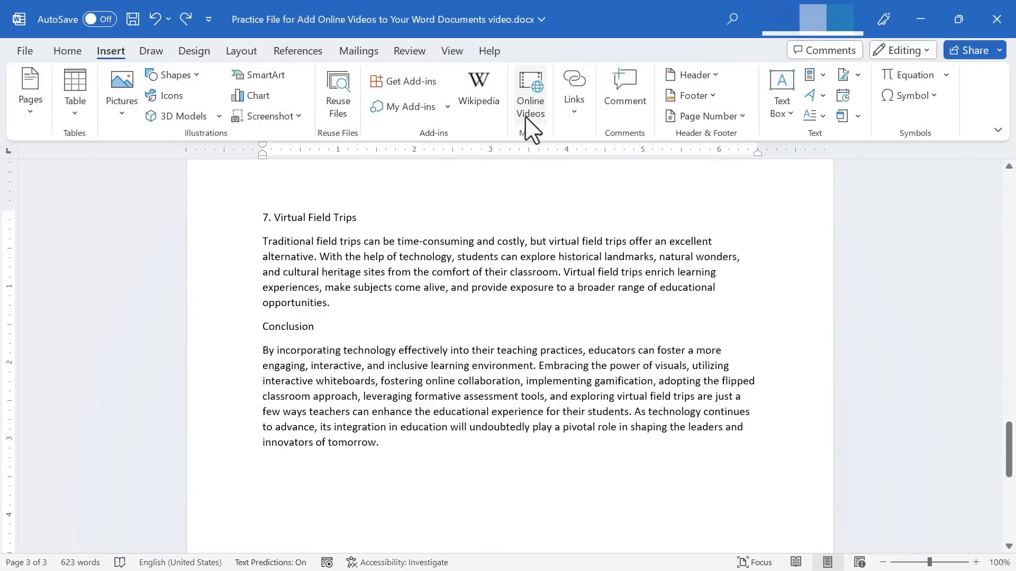
left_click(530, 87)
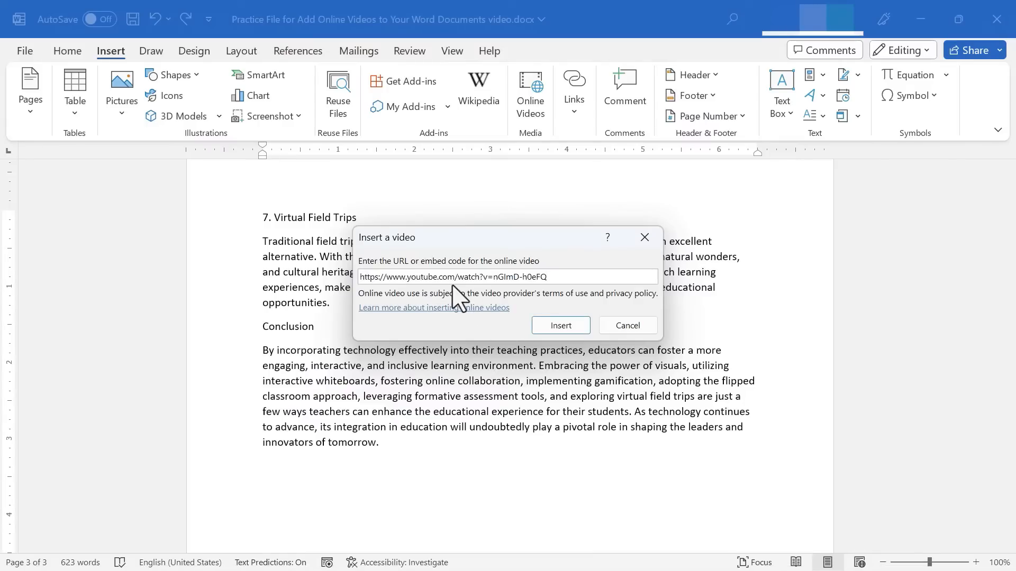
left_click(560, 325)
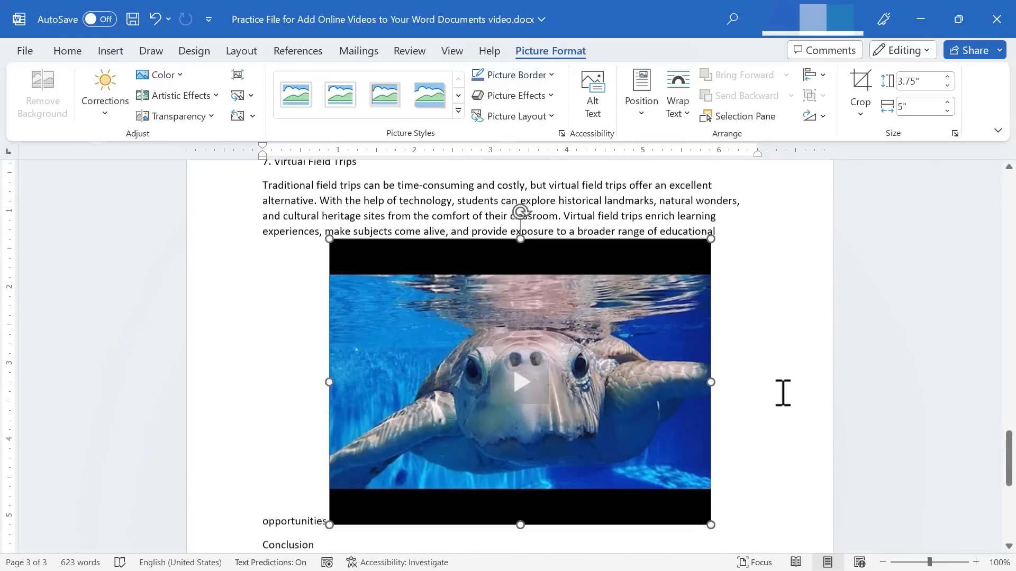
scroll("down", 3)
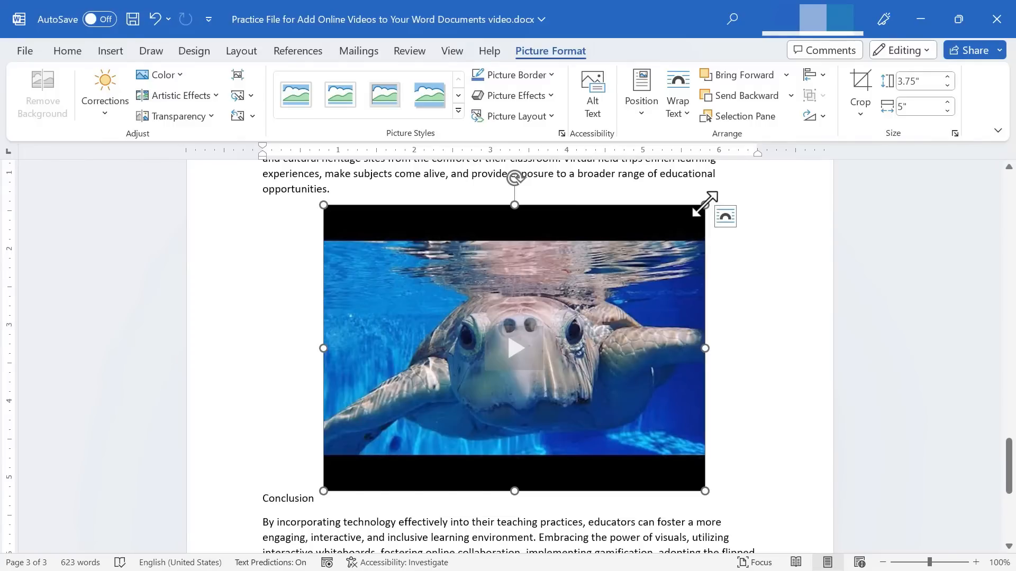
left_click(516, 360)
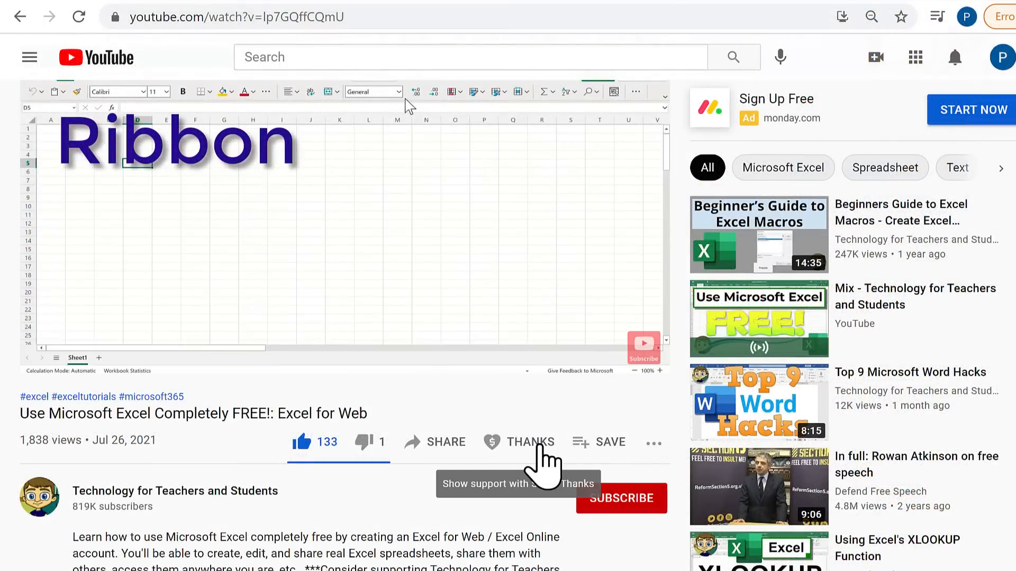
- Bring up the Super Thanks tipping window under the Excel for Web tutorial
left_click(531, 442)
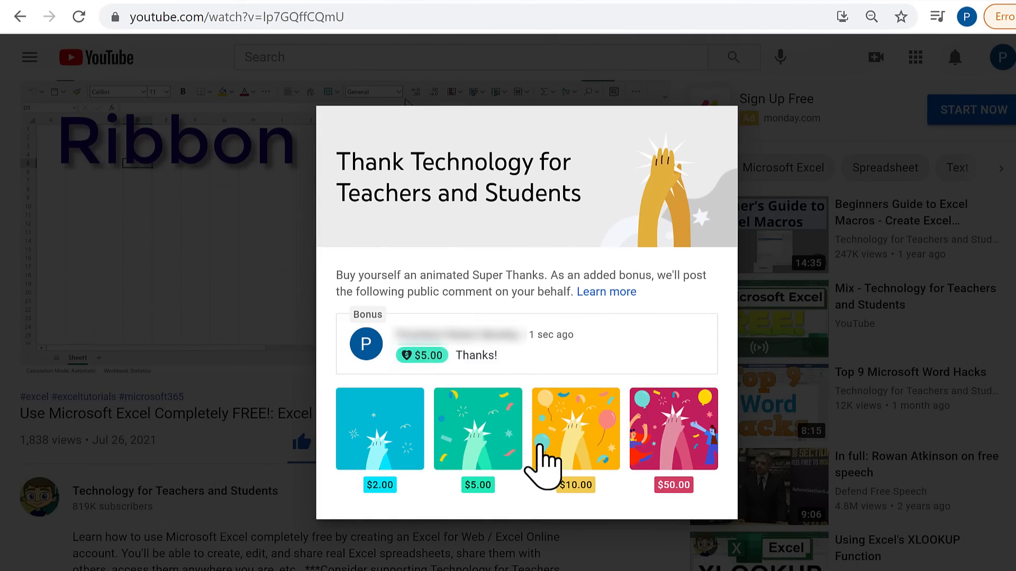